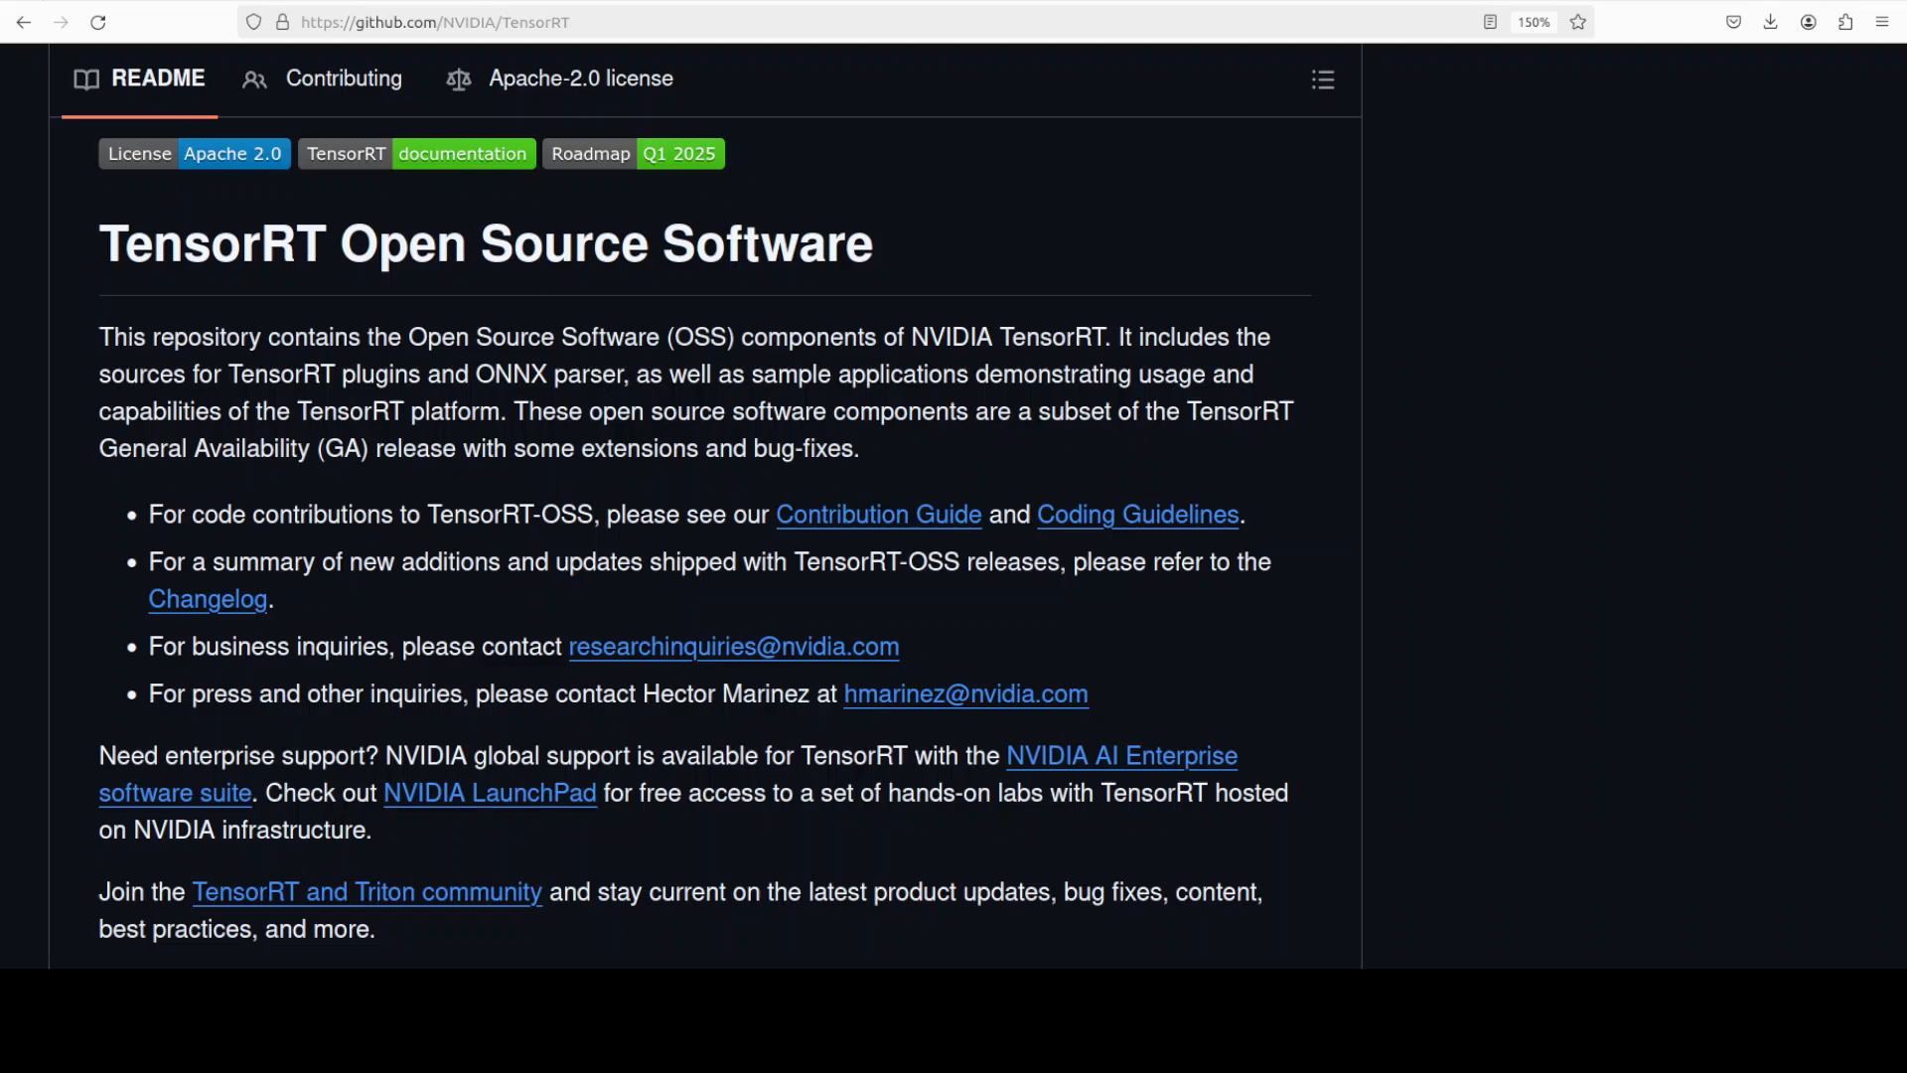
mouse_move(811, 566)
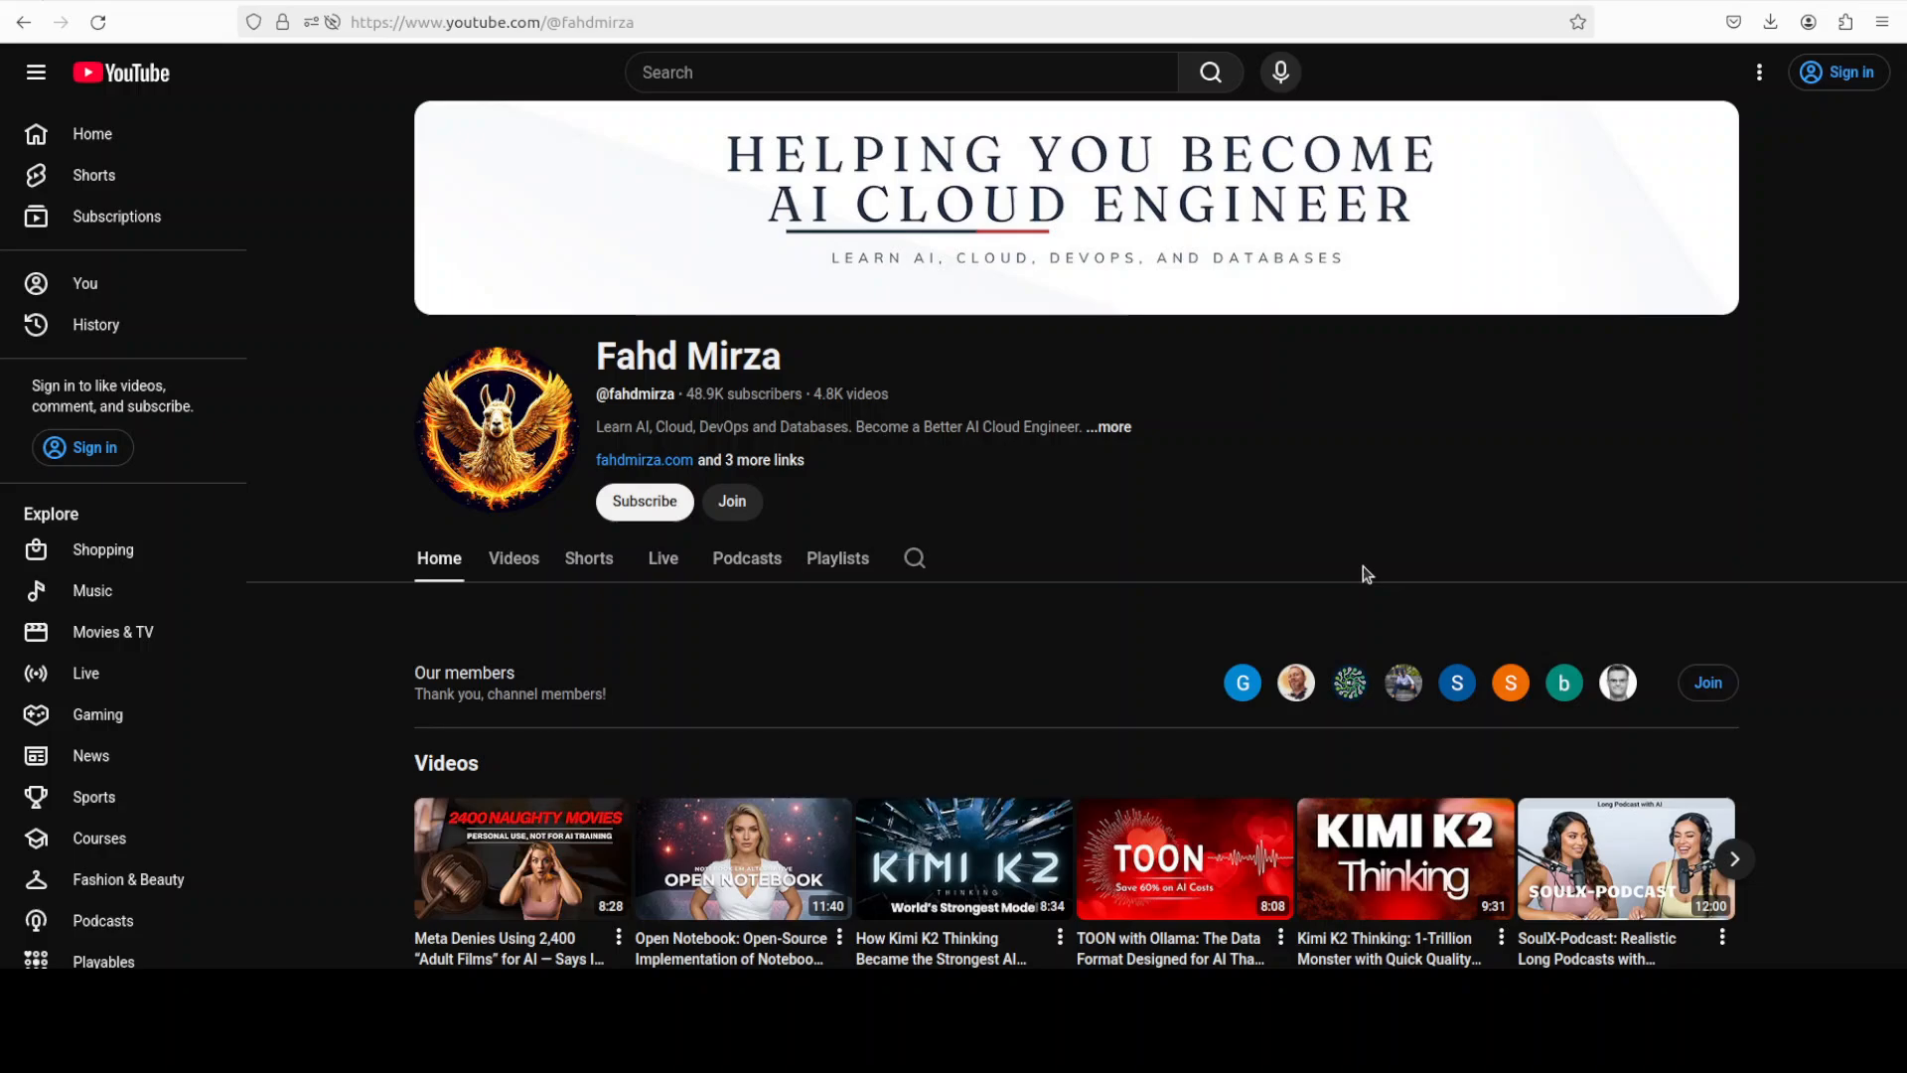
mouse_move(1240, 431)
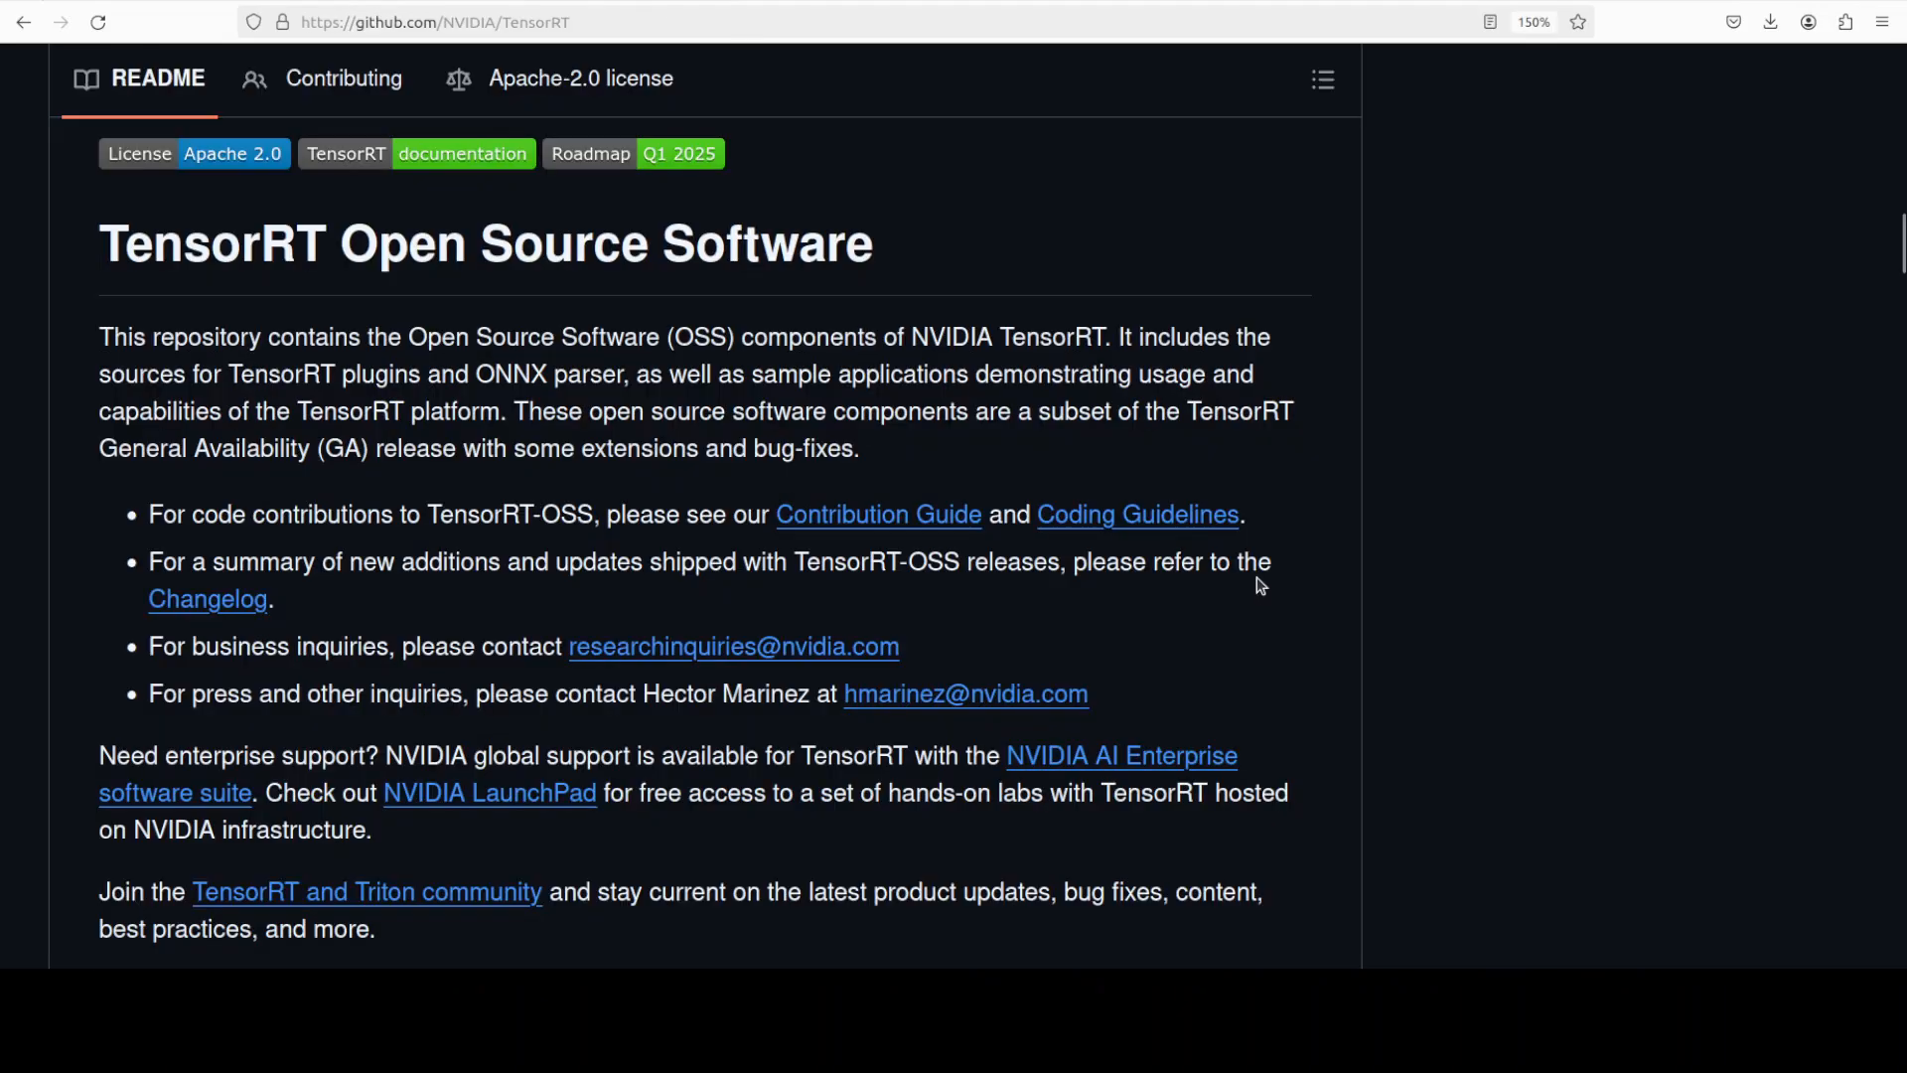
mouse_move(1172, 554)
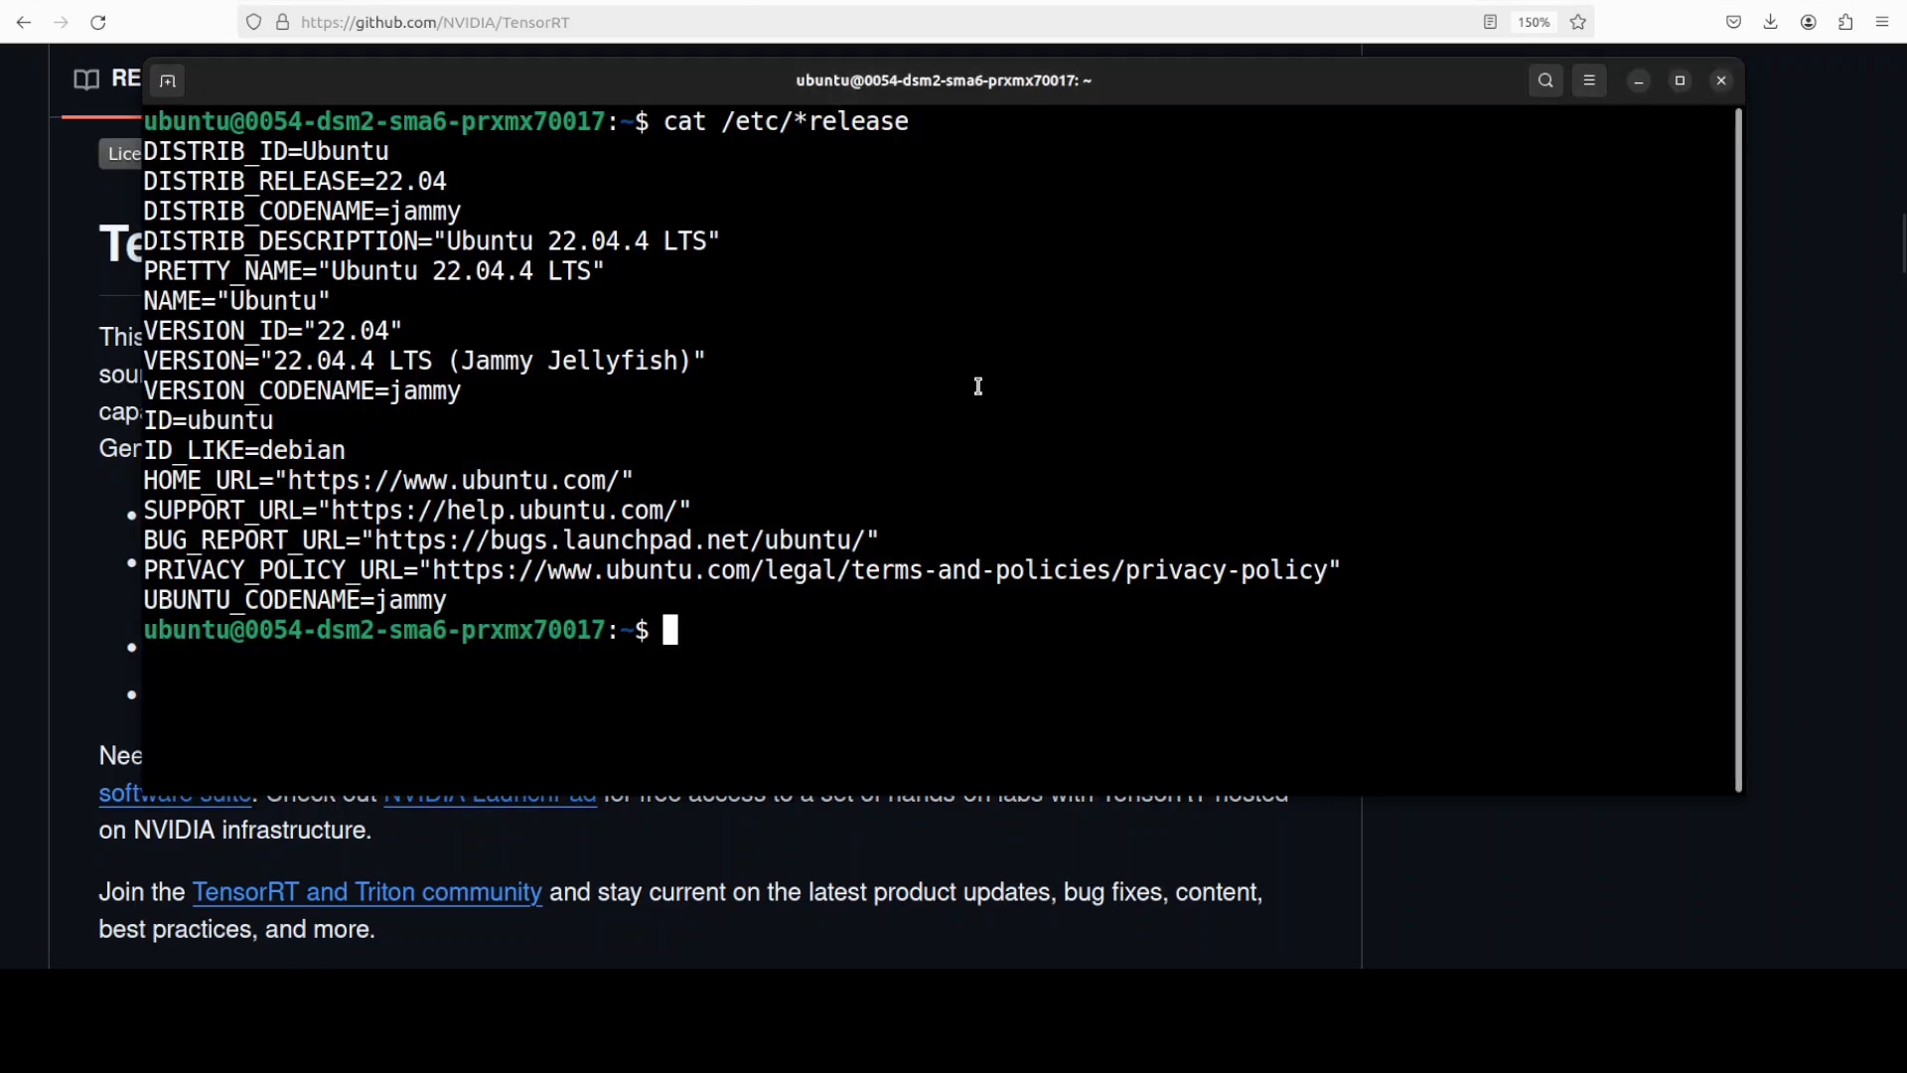
- Run nvidia-smi to confirm an RTX A6000 with driver 550.54.14 and CUDA 12.4
text(nvidia-smi)
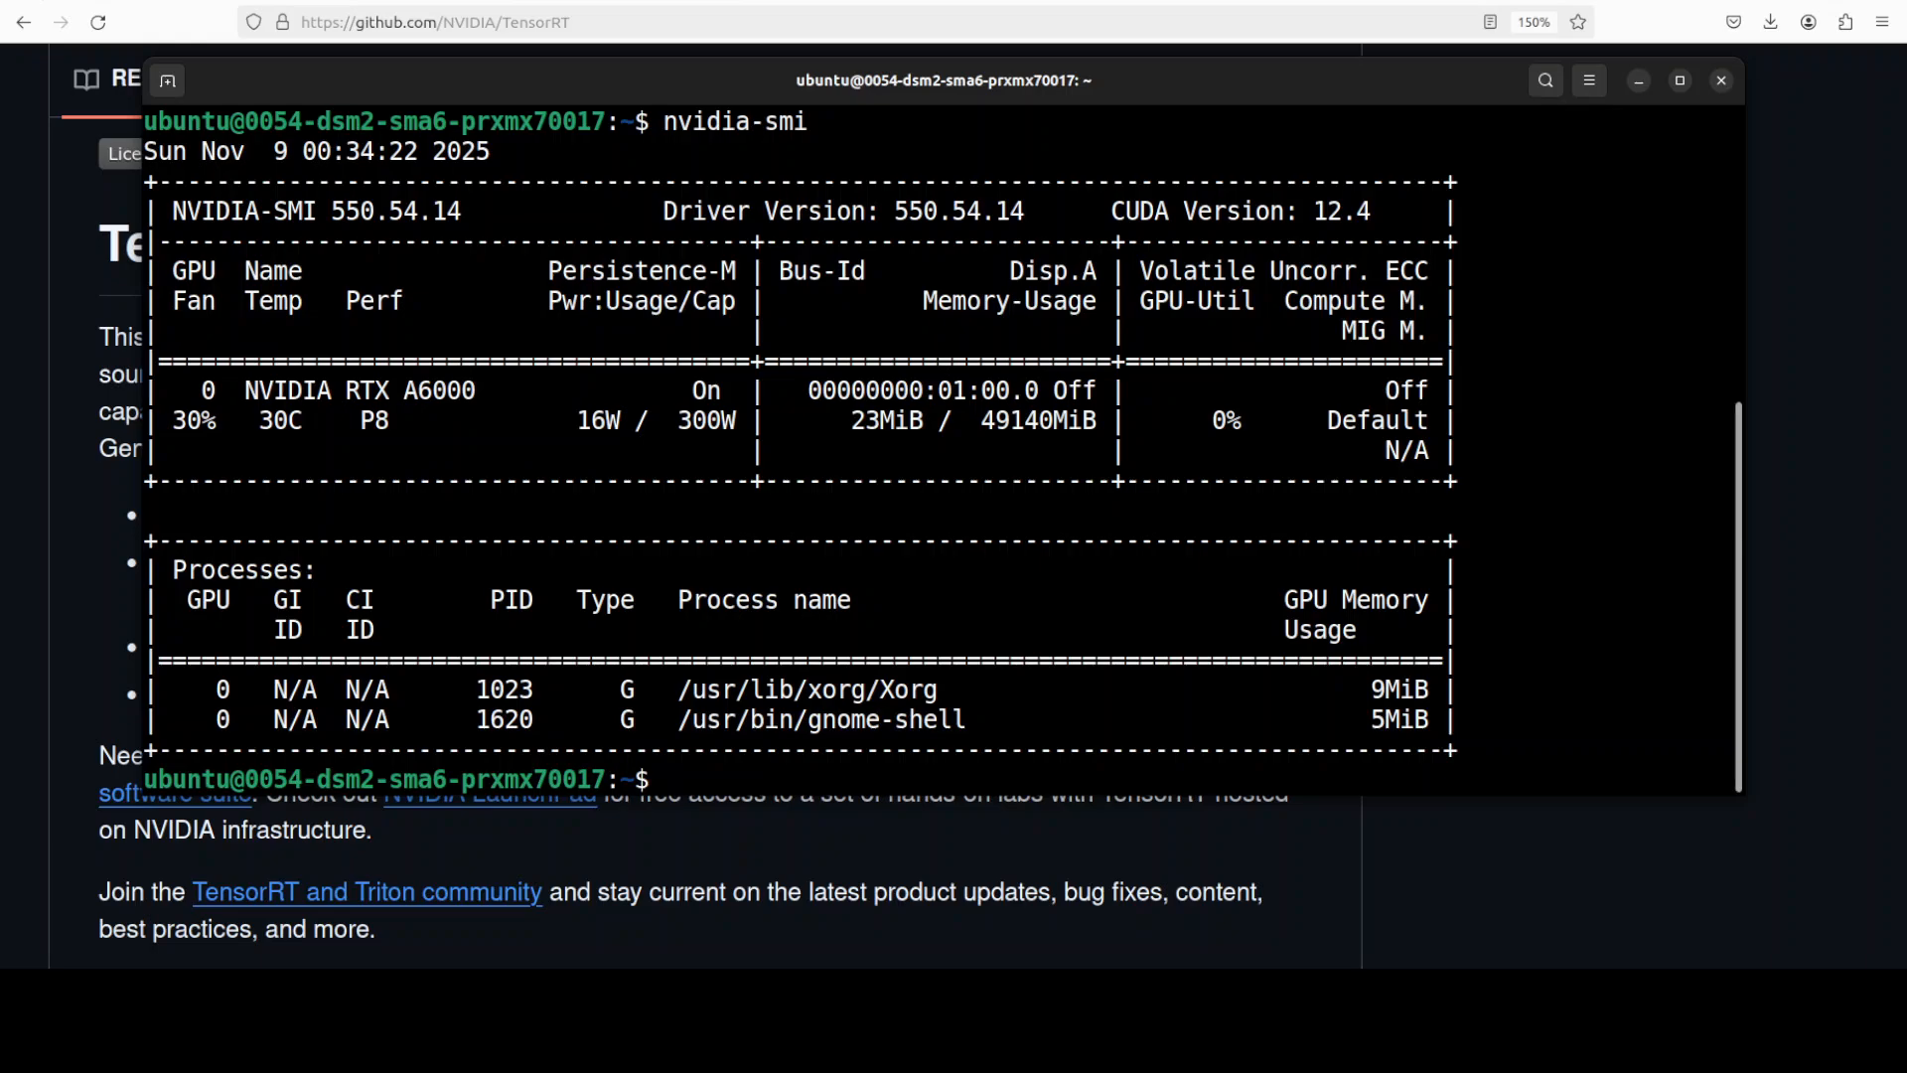
mouse_move(1092, 458)
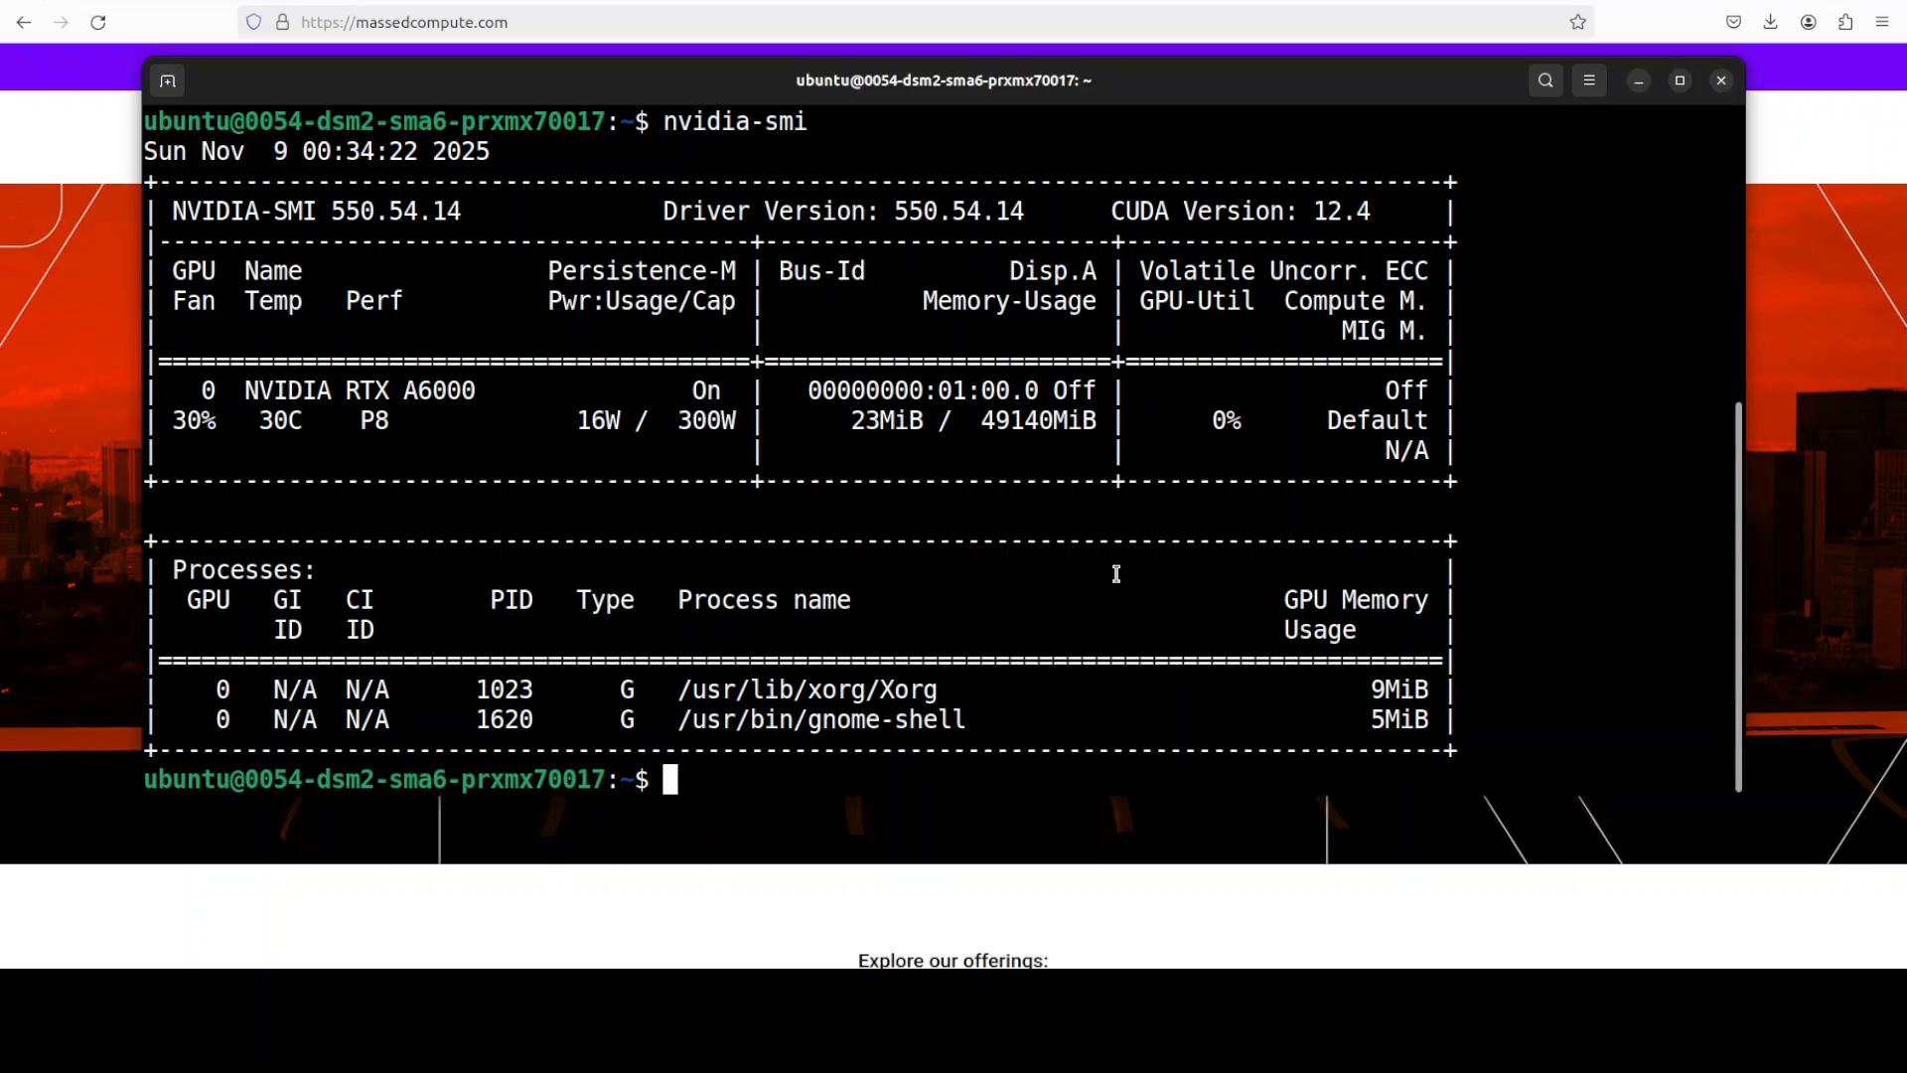
mouse_move(1154, 550)
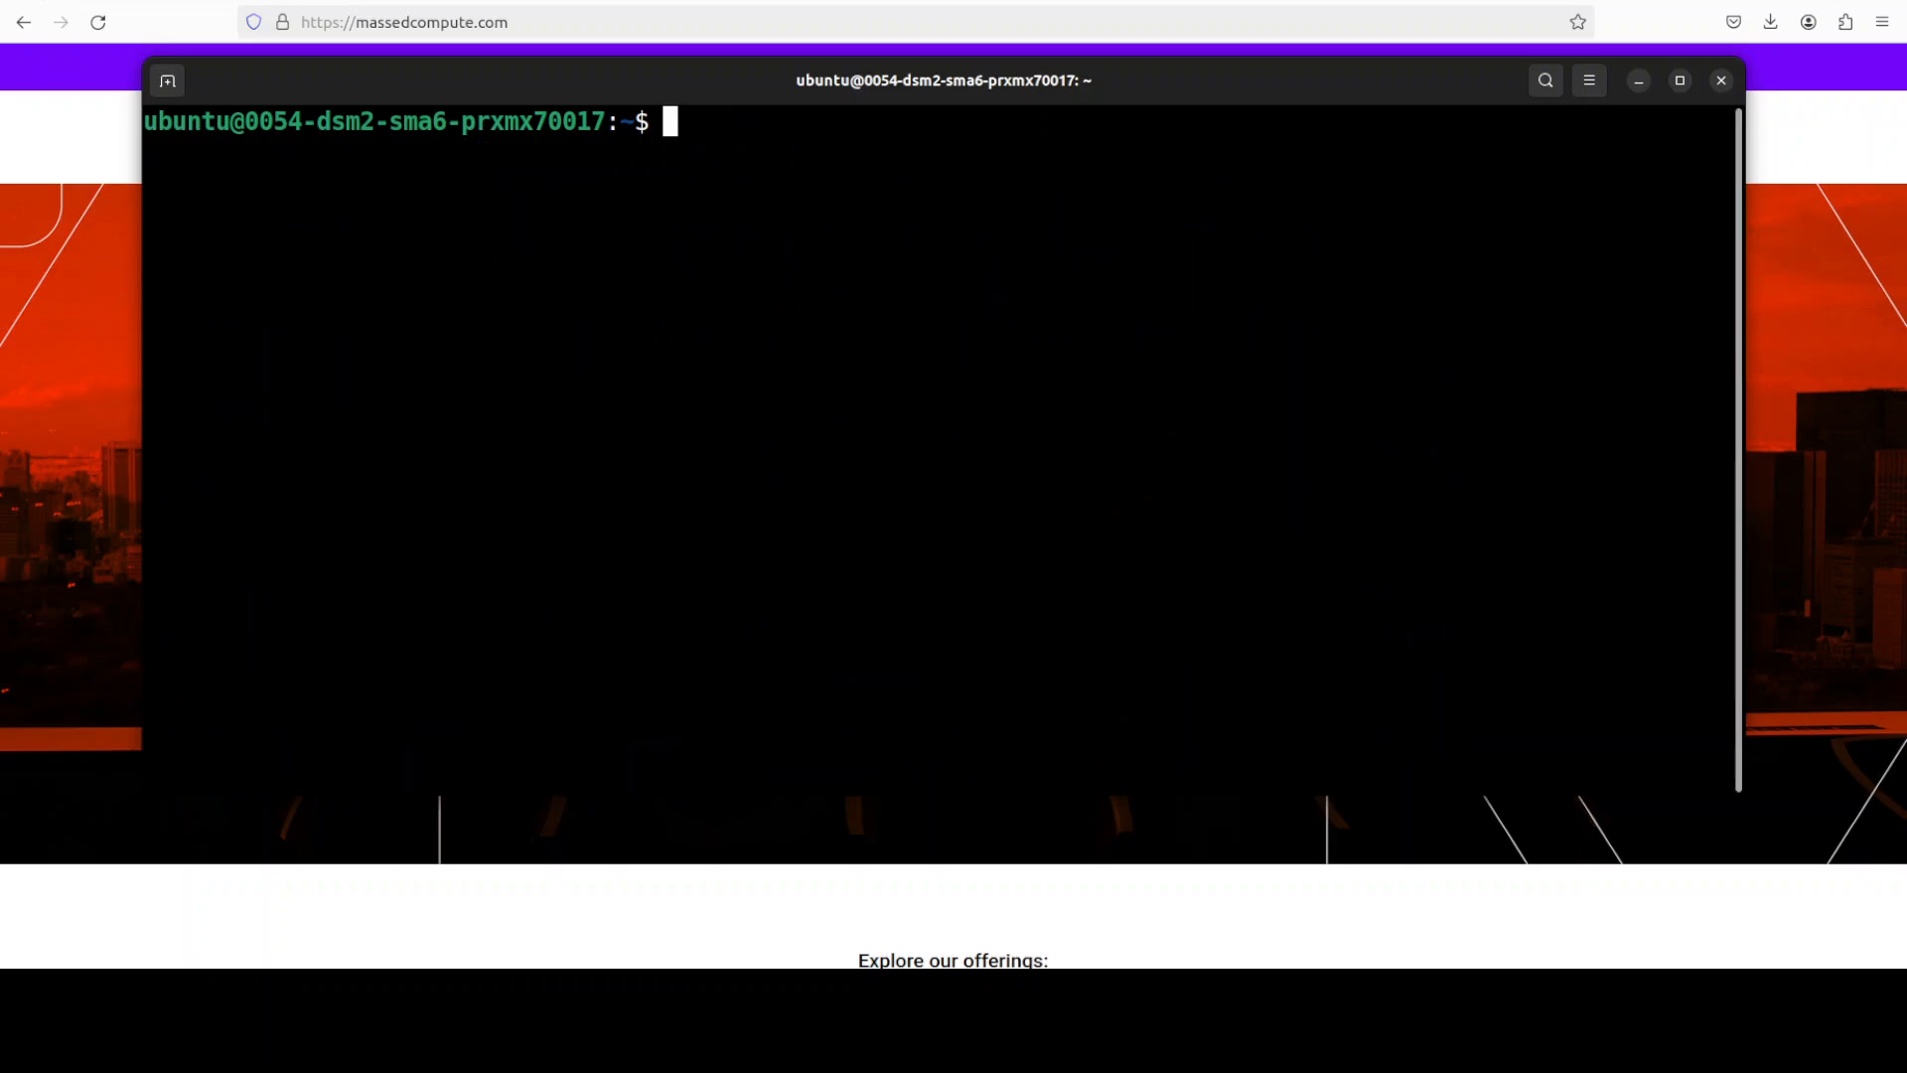
text(dovk)
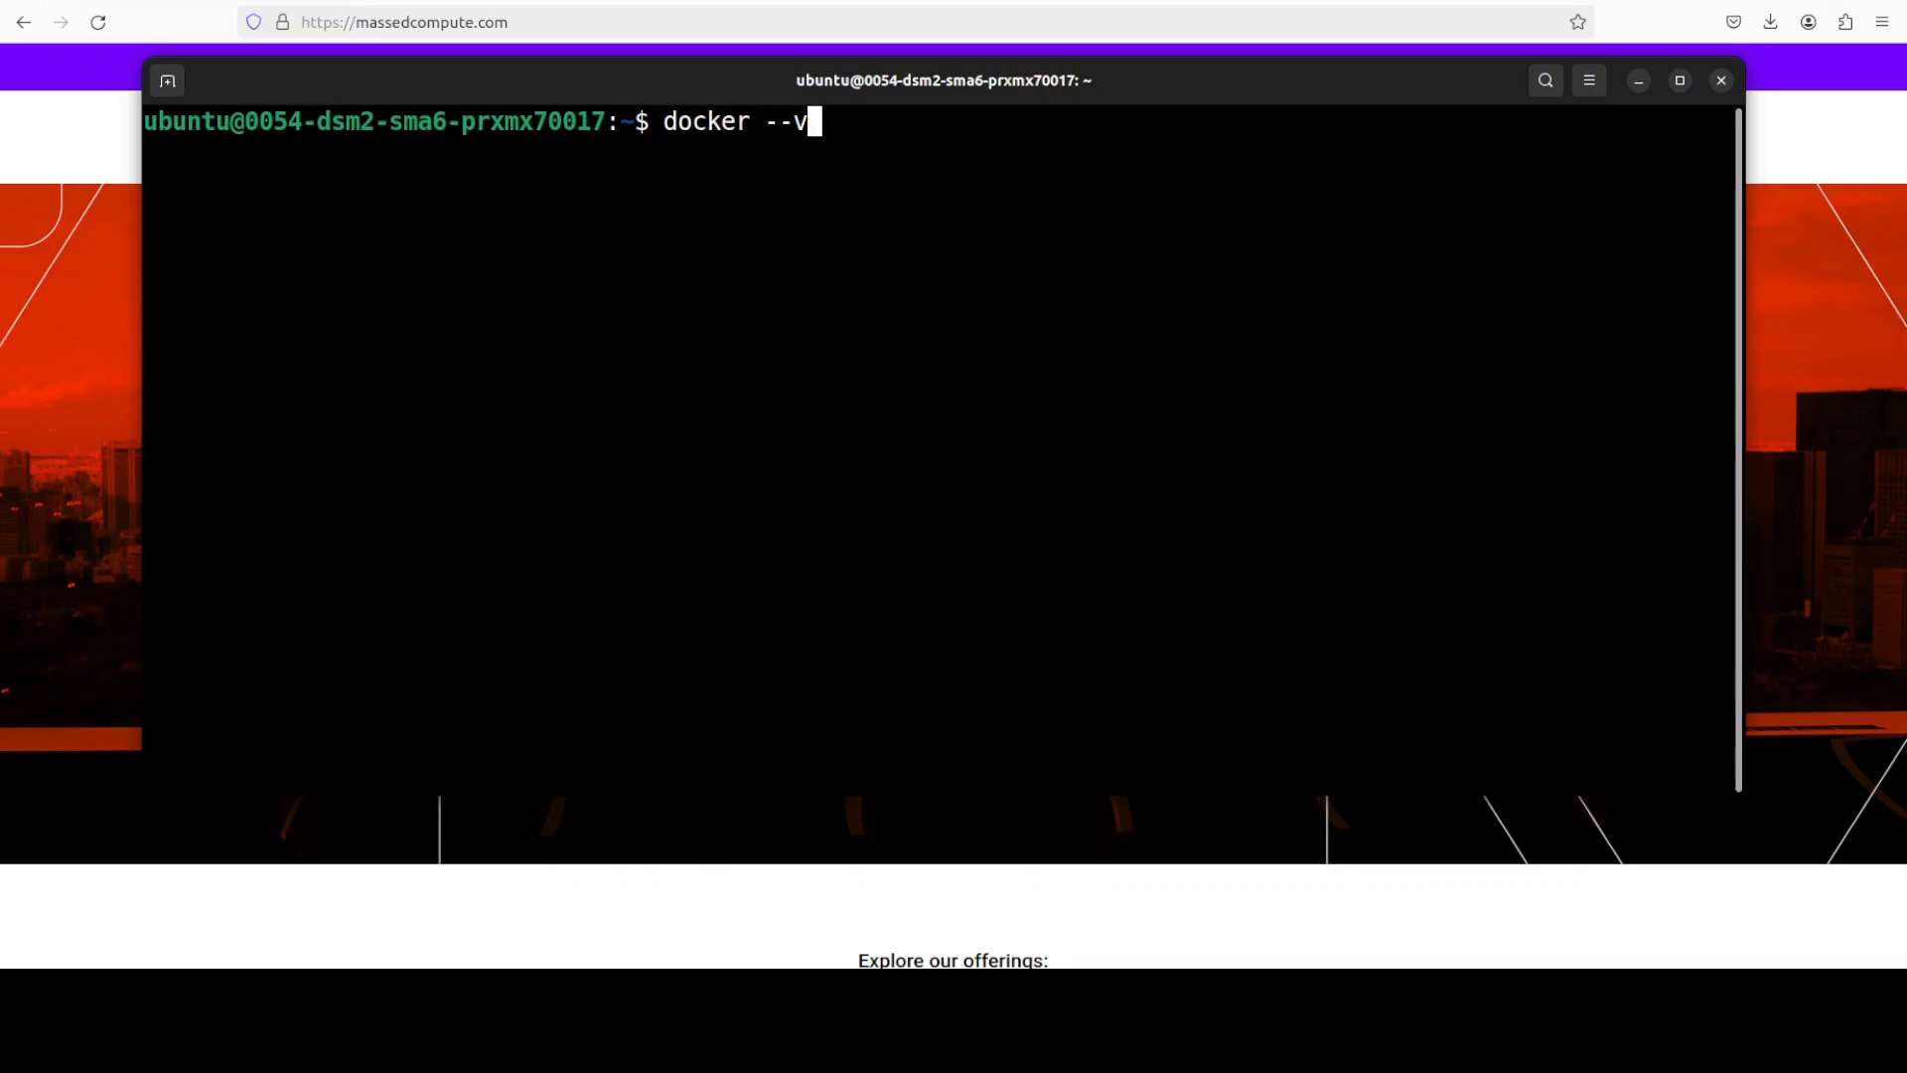
text(ersion)
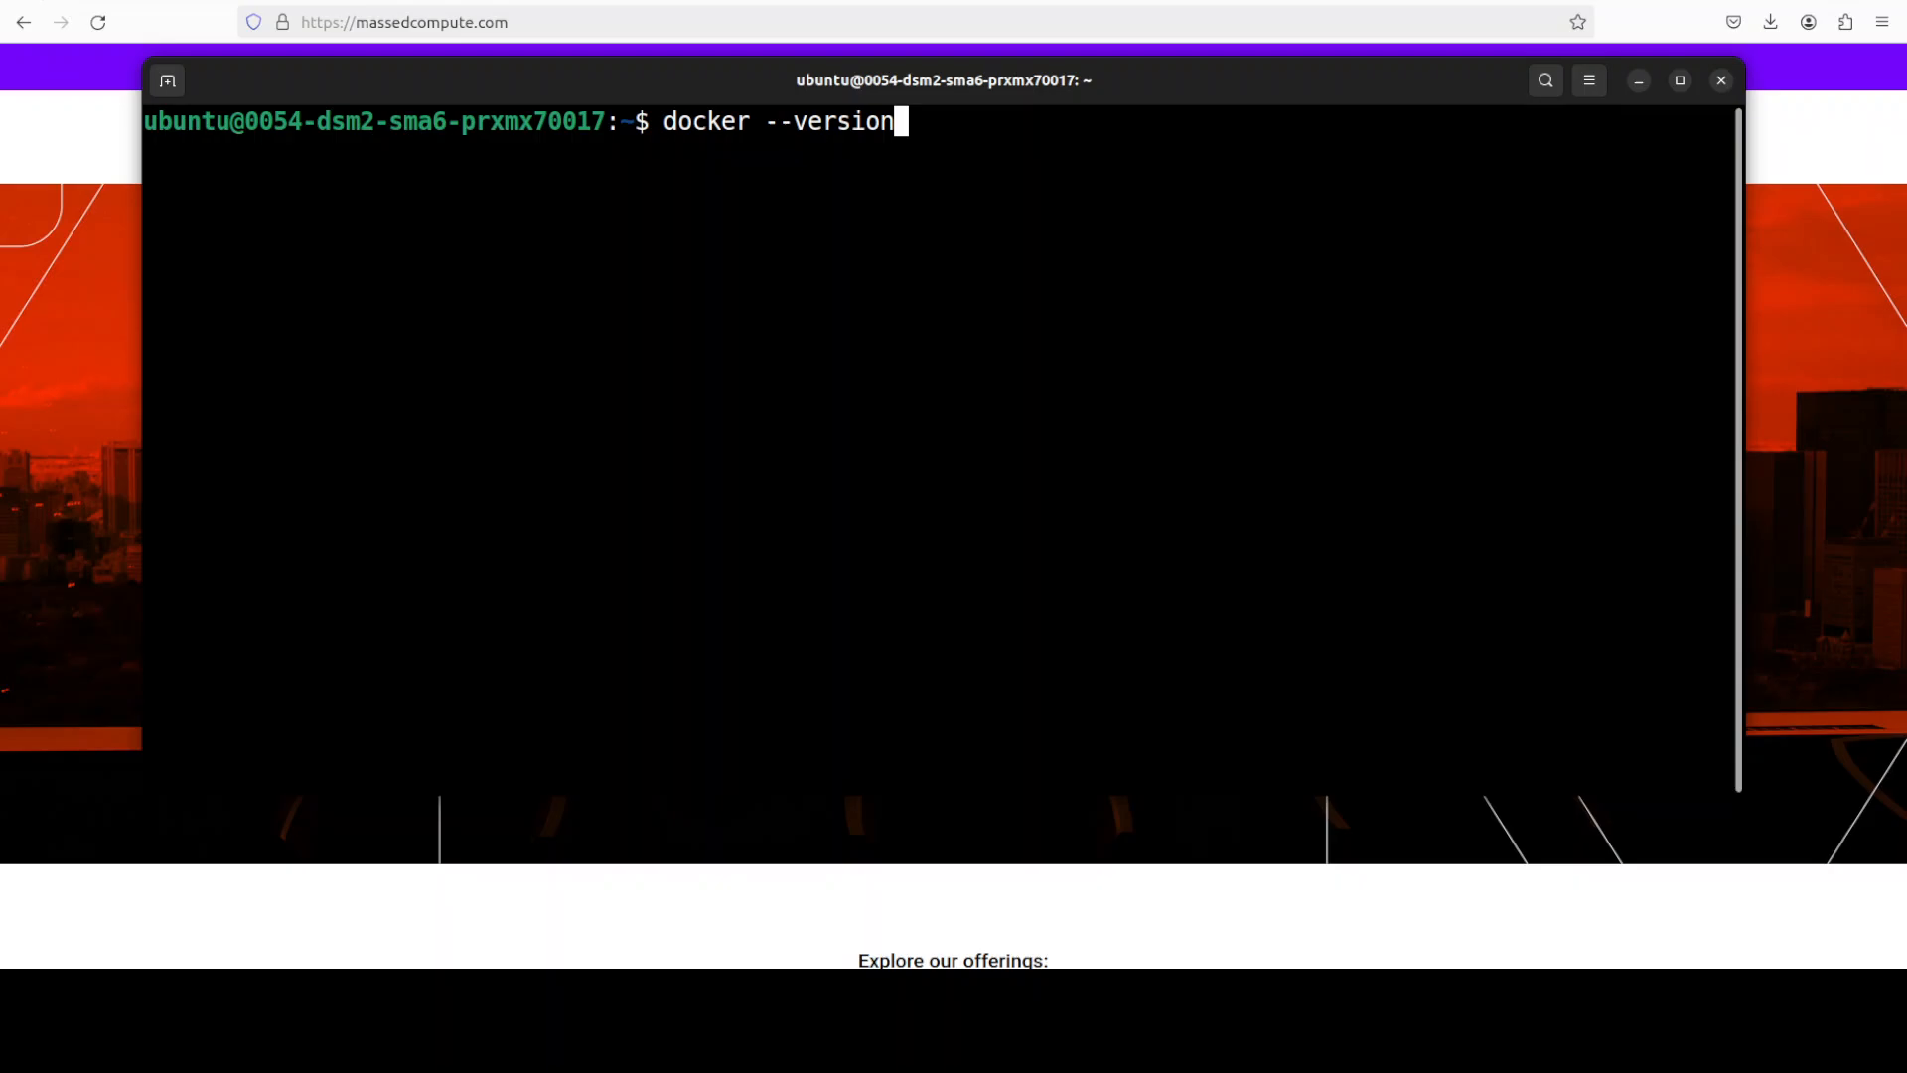
text(clea)
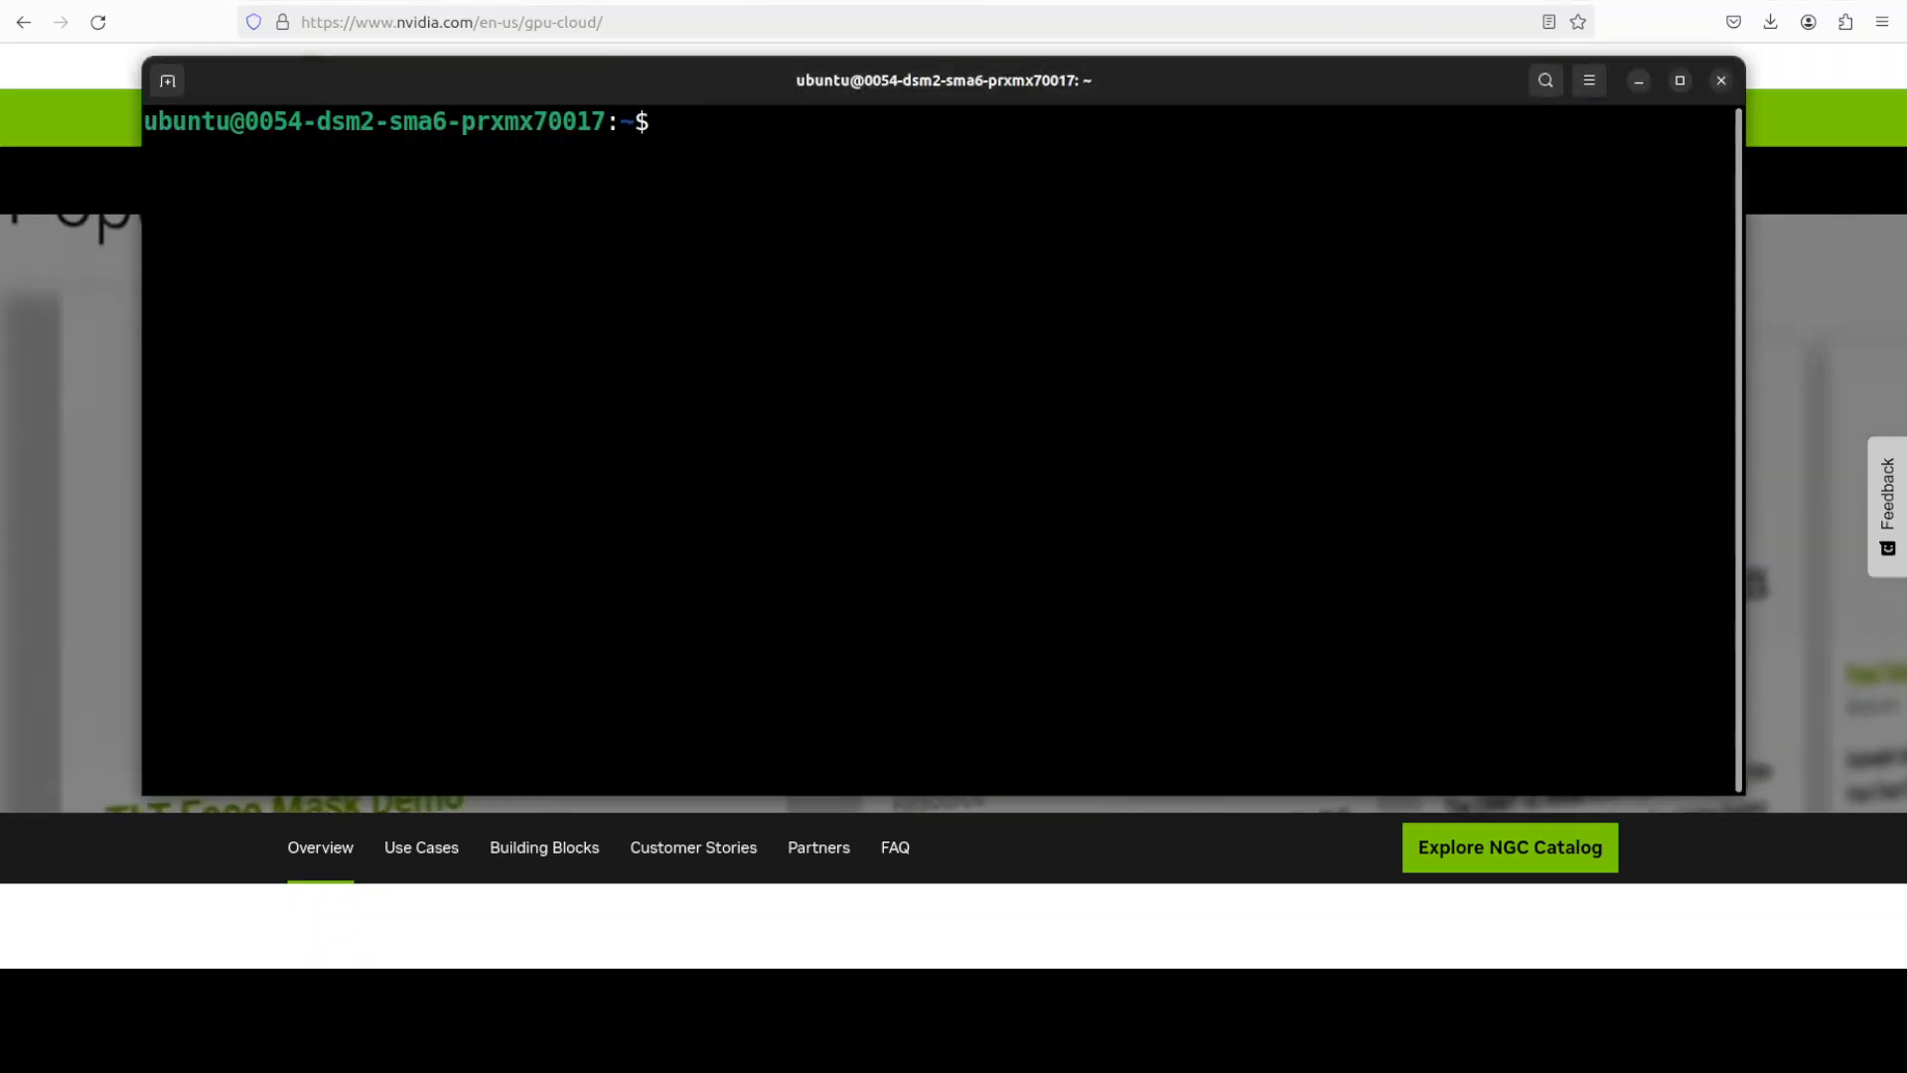
- Log in to nvcr.io with docker and paste the trtllm environment activation commands
text(docker login nvcr.io)
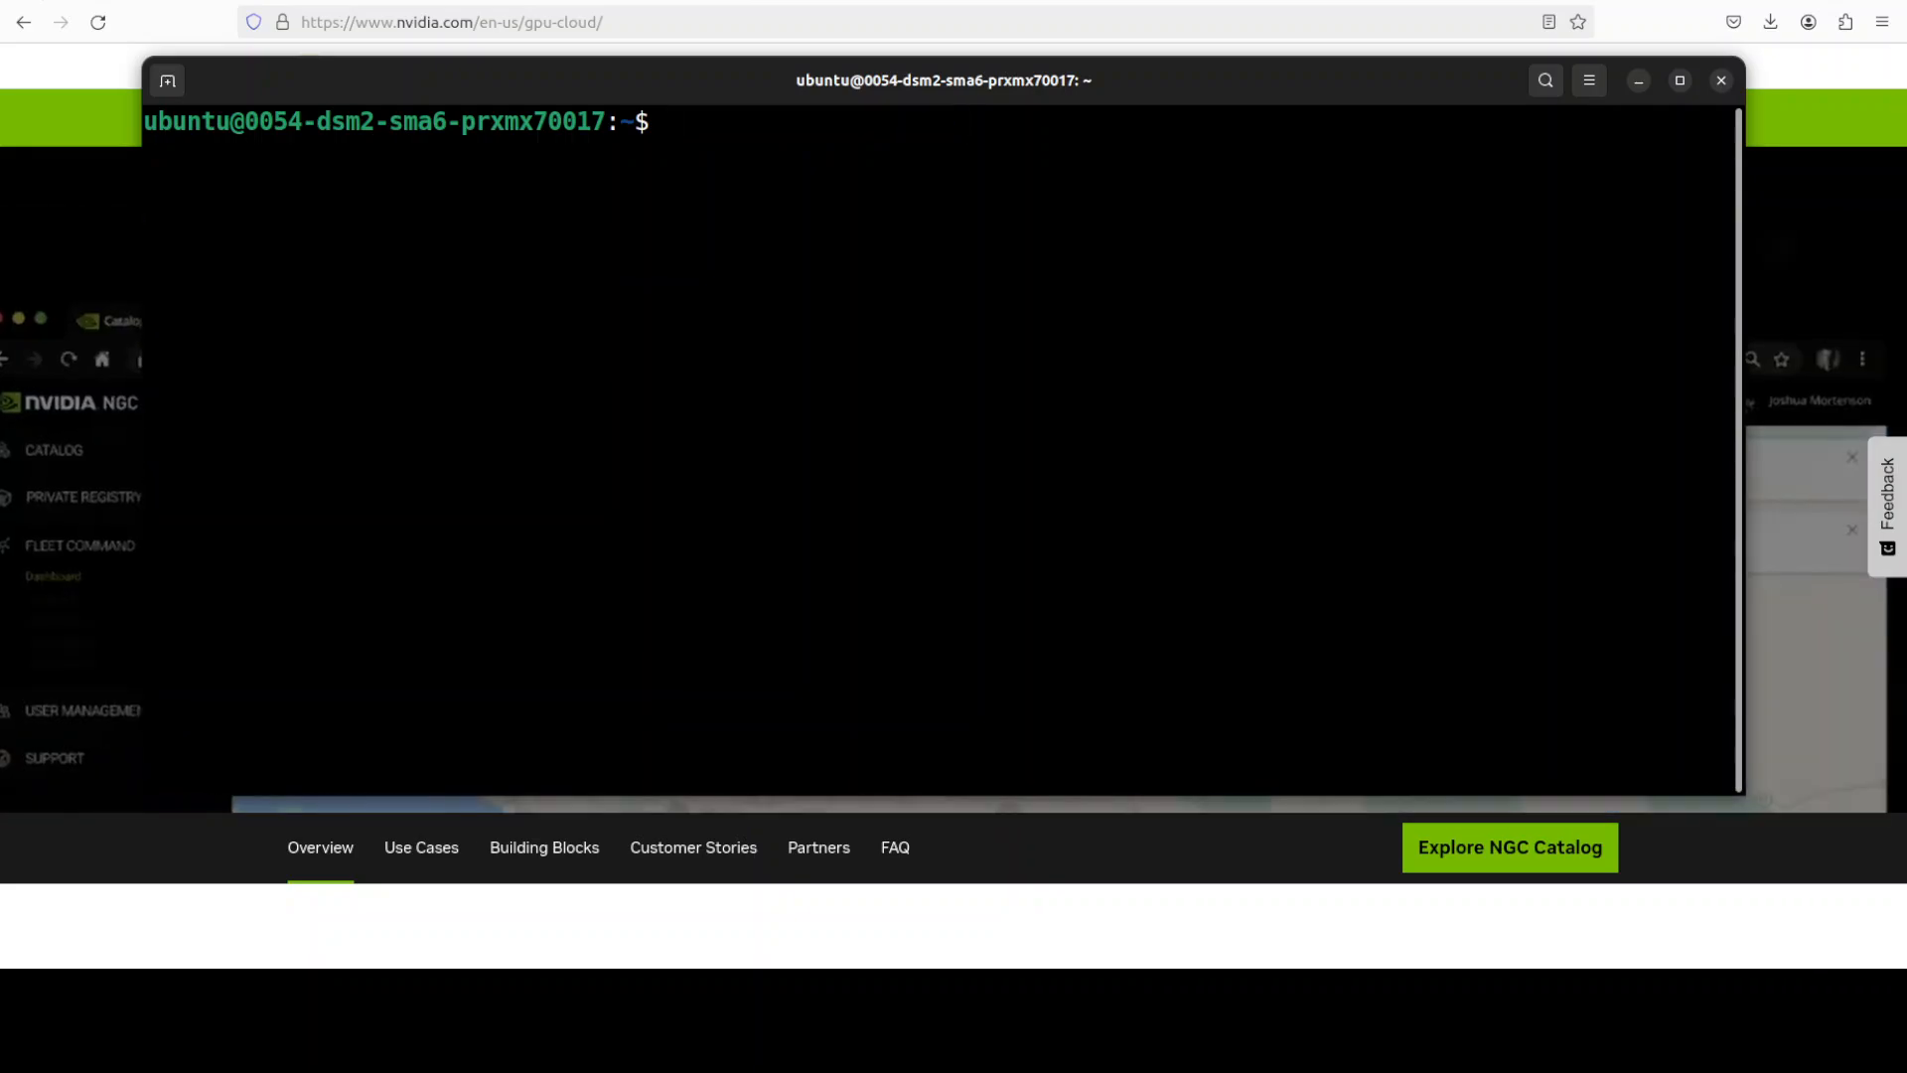
right_click(763, 365)
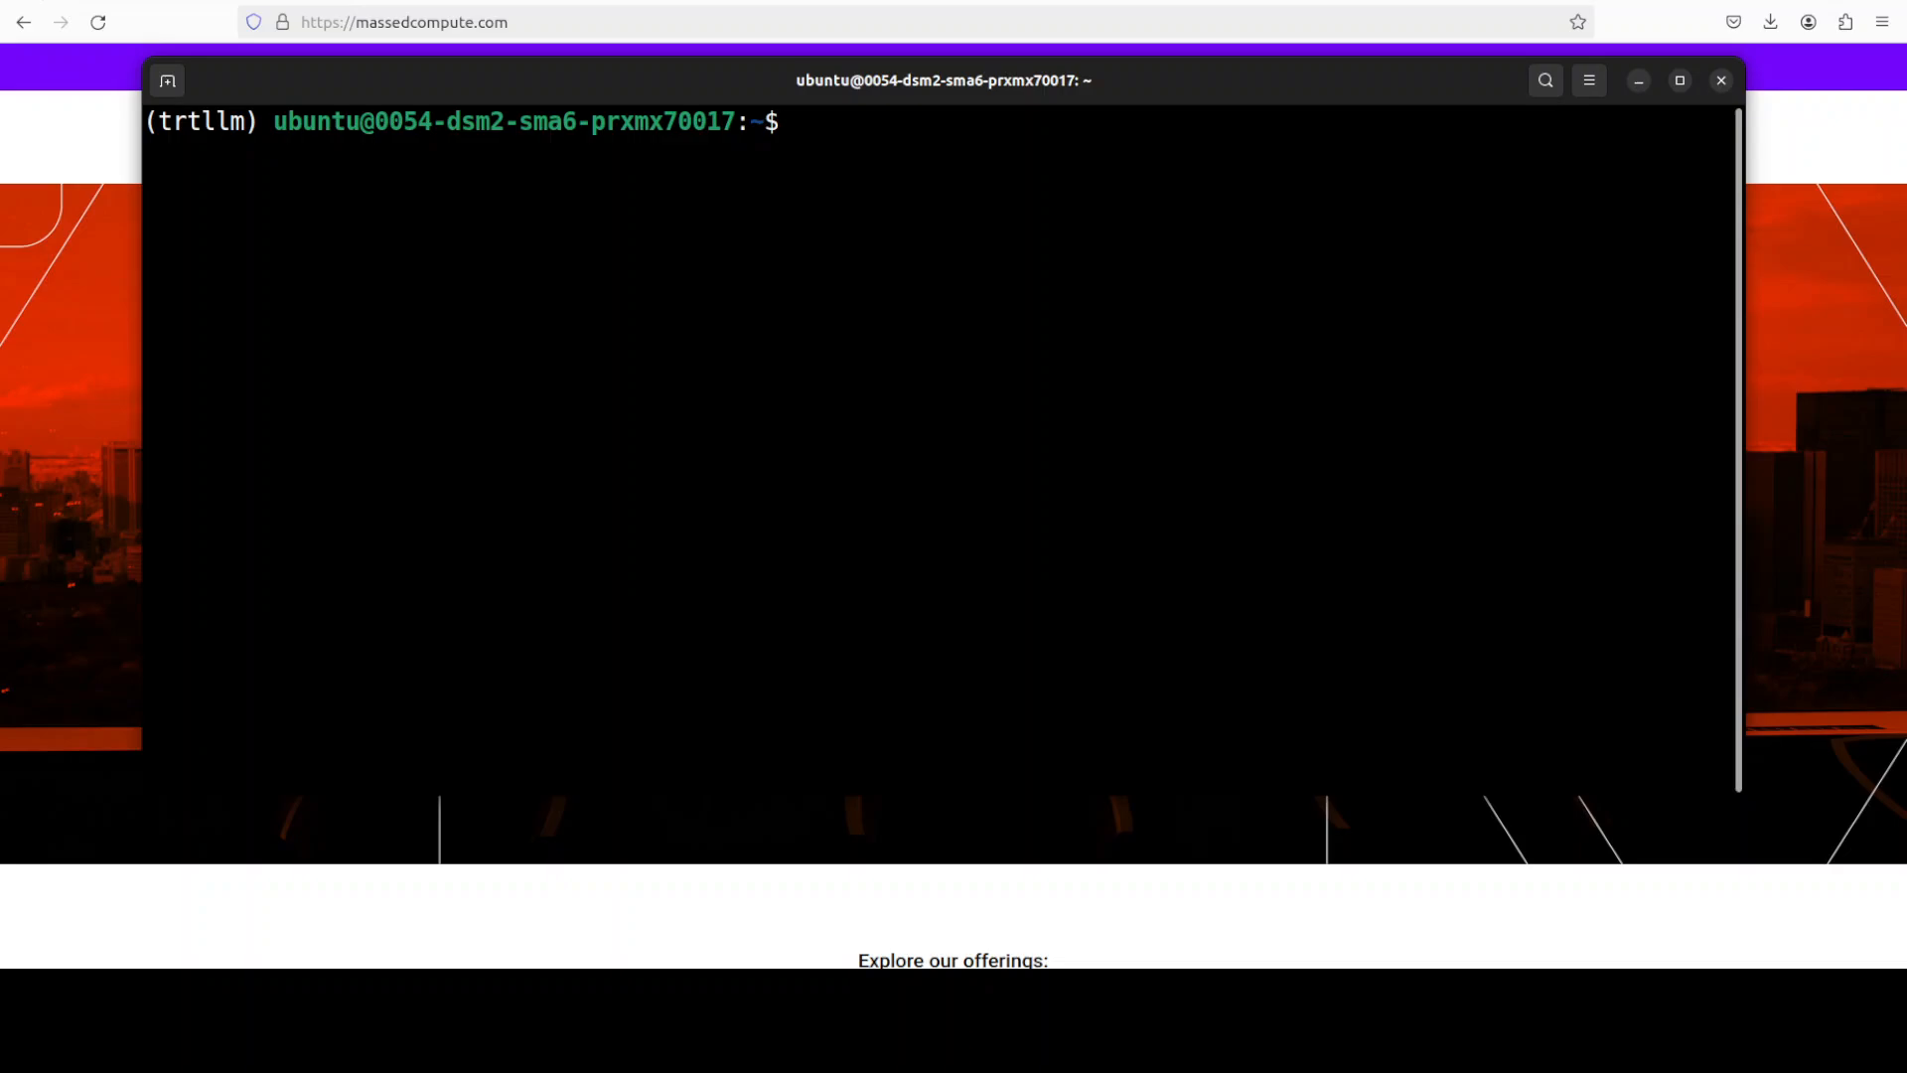
- Paste the Python heredoc confirming TensorRT 10.11.0.33 imports and builds, then clear the screen
right_click(837, 268)
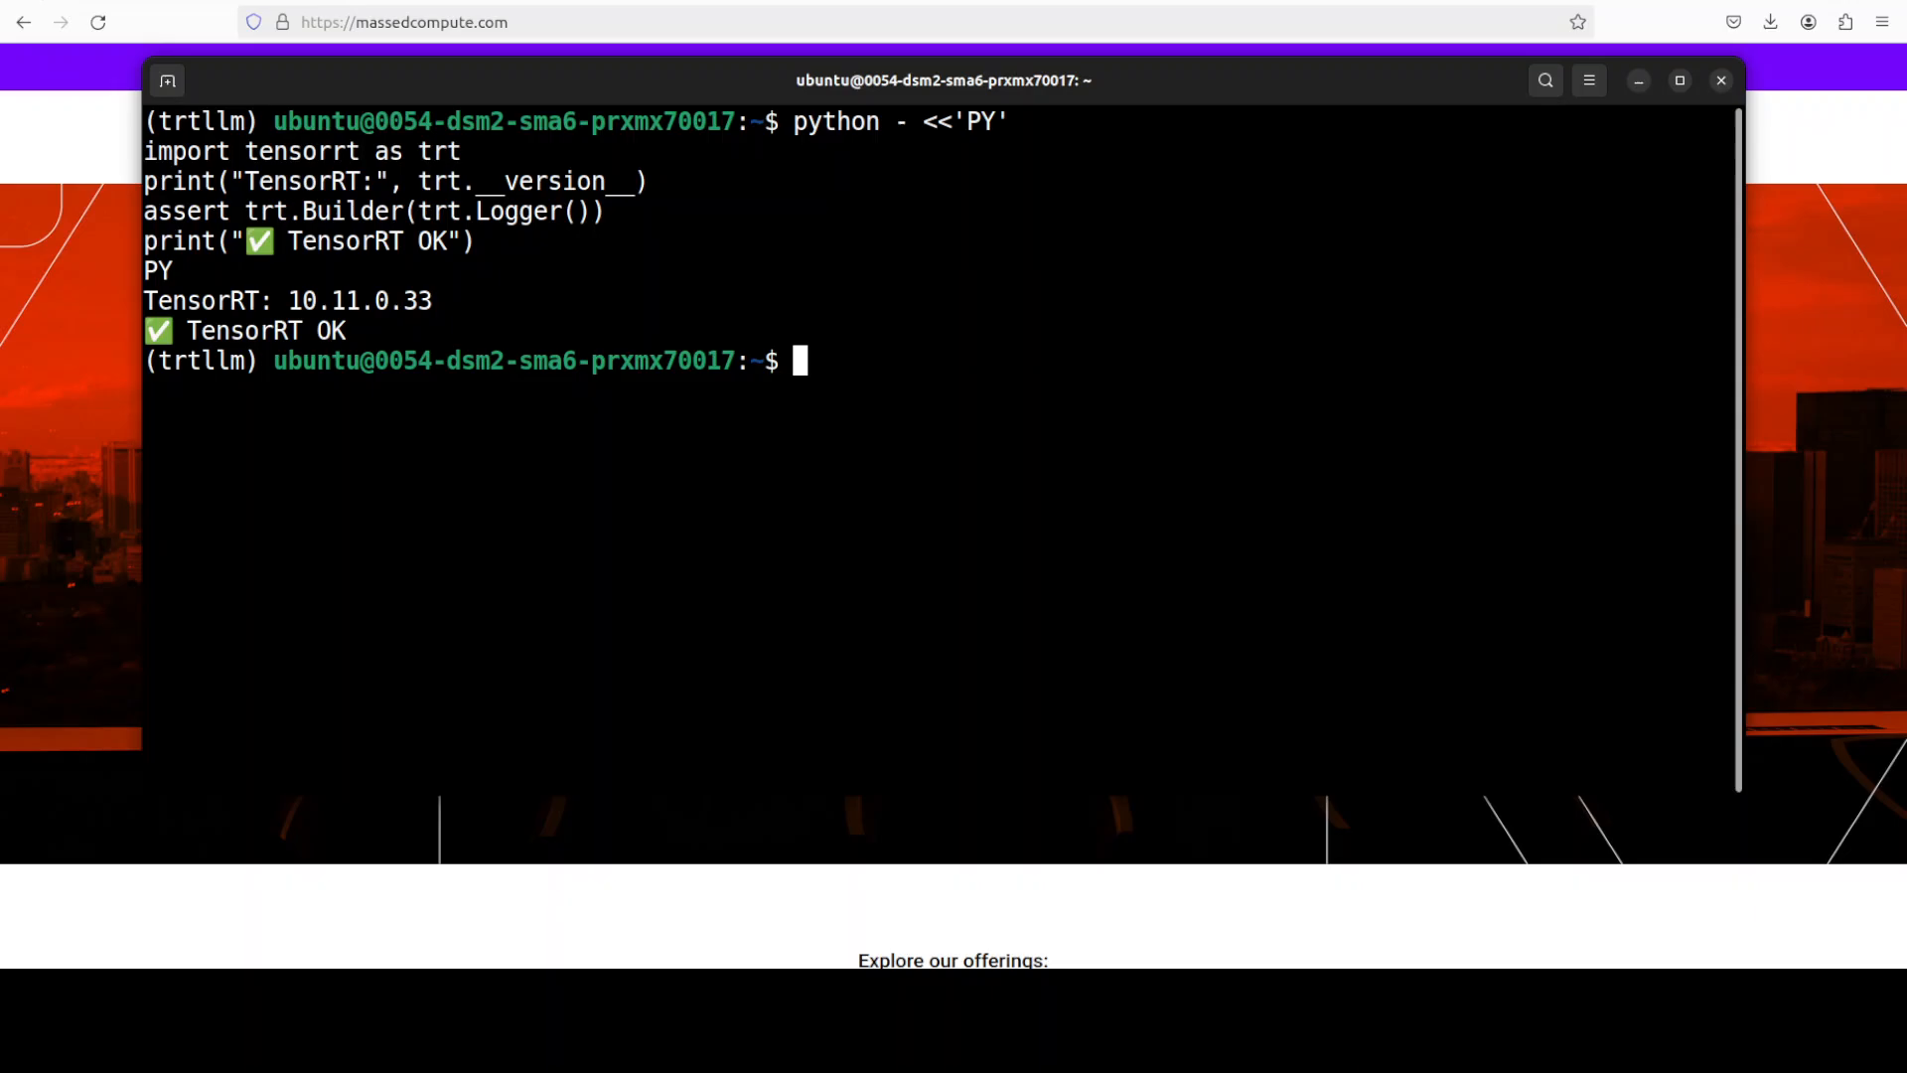
text(cl)
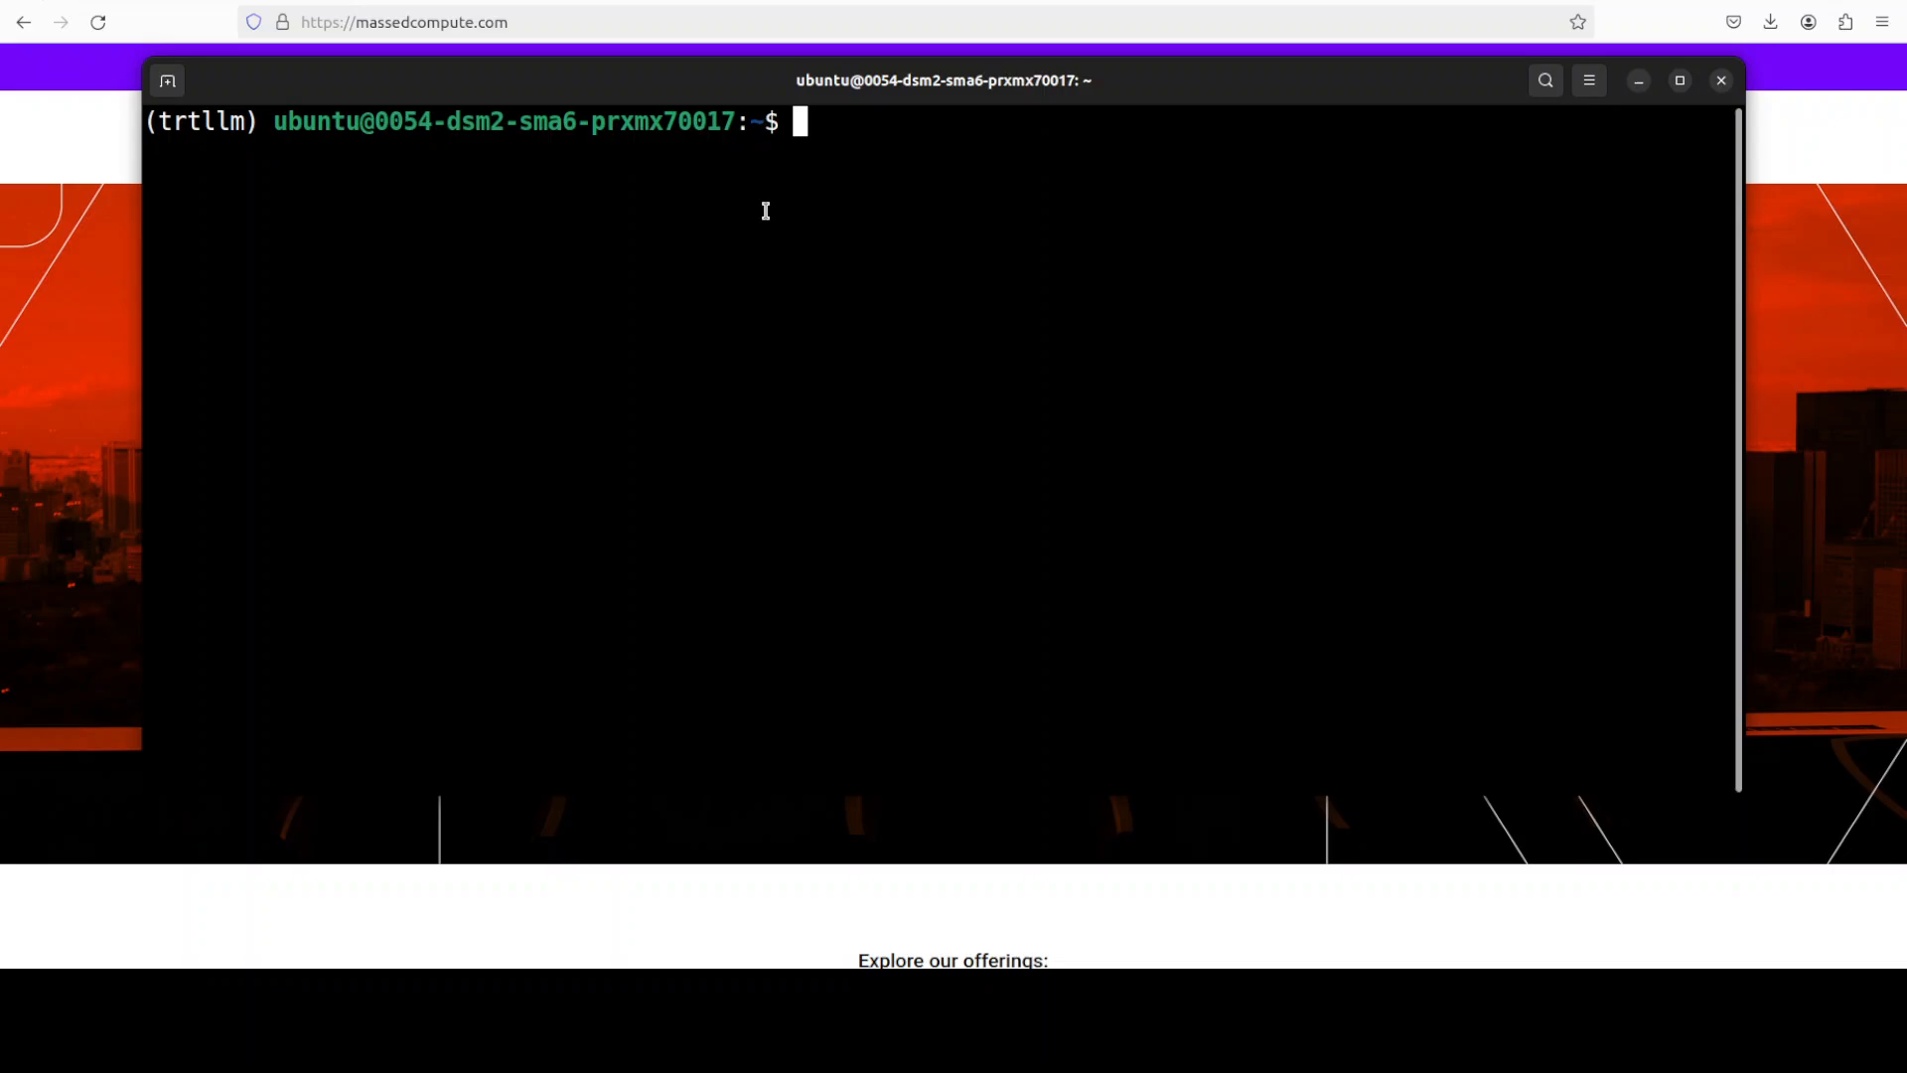
- Start the python heredoc that snapshot-downloads Mistral-7B-Instruct-v0.3 into models/mistral-7b-instruct
text(python - <<'PY')
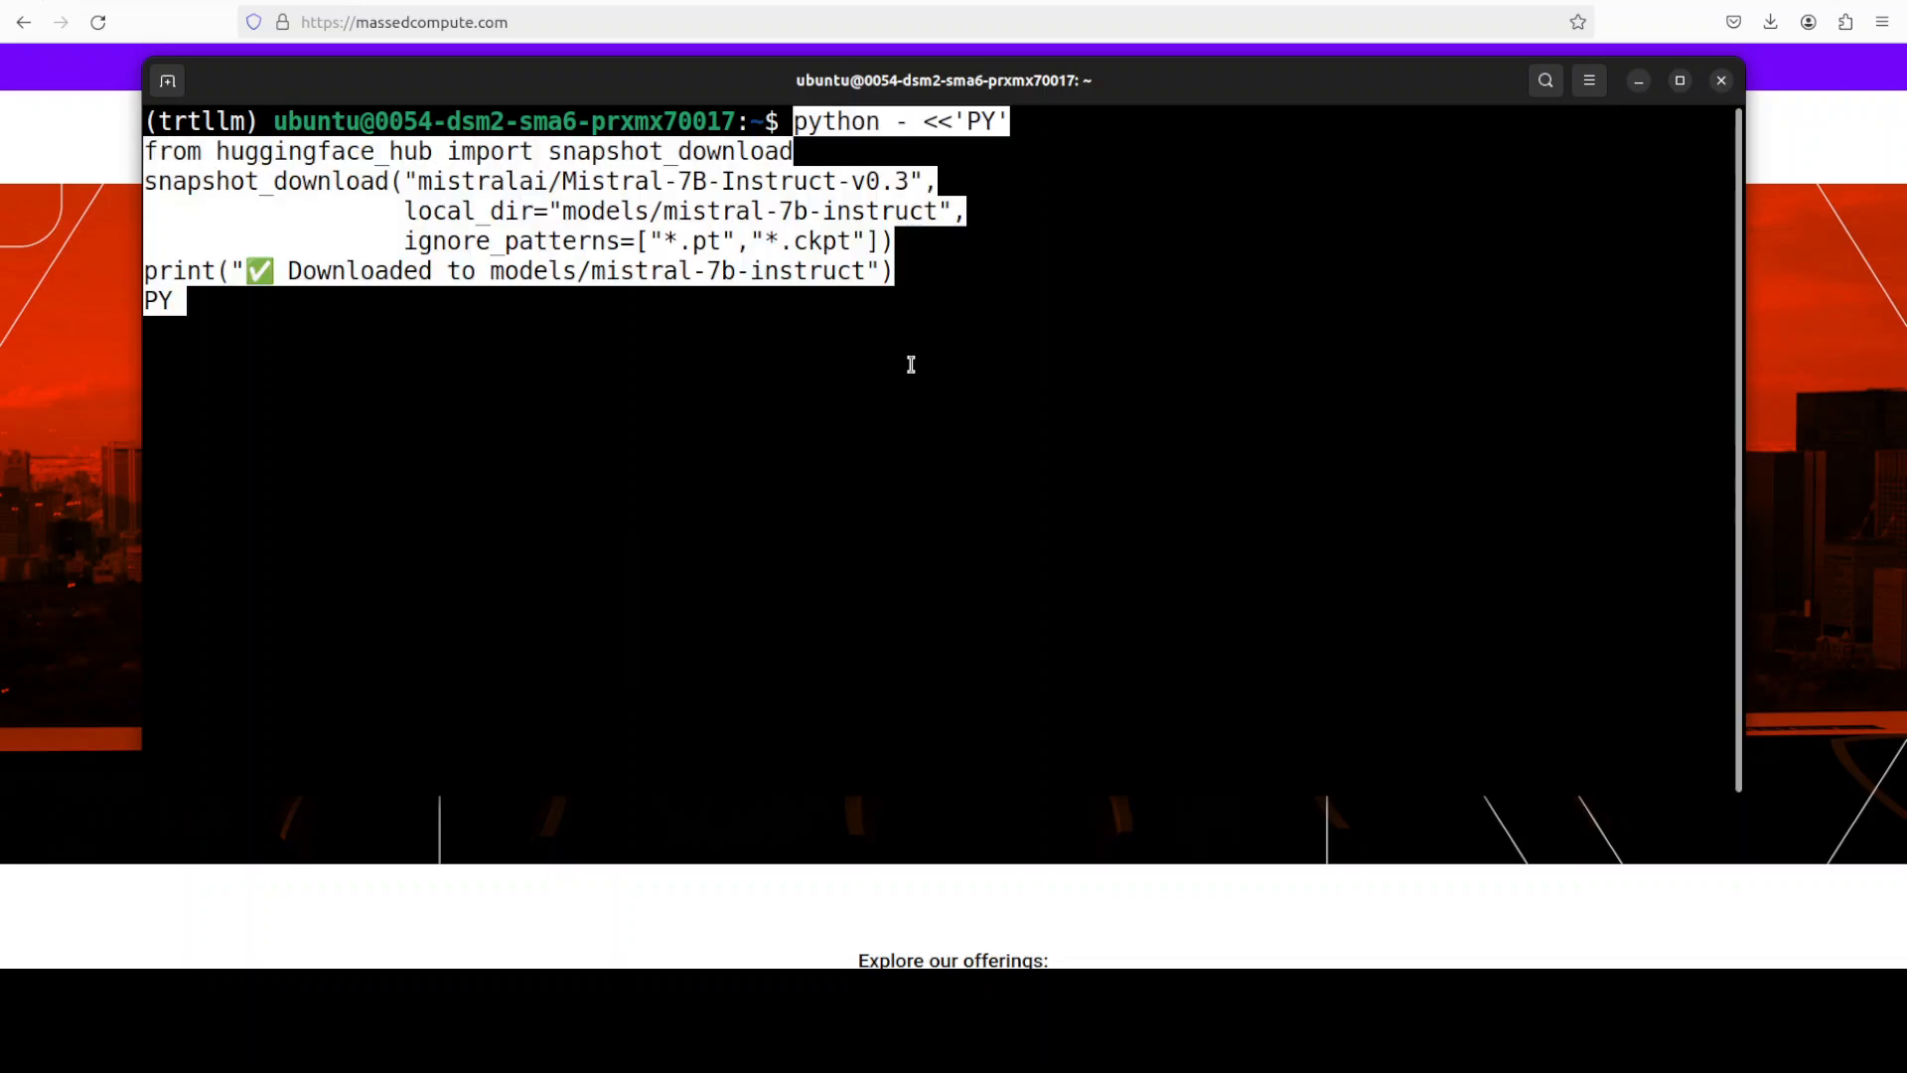
mouse_move(666, 227)
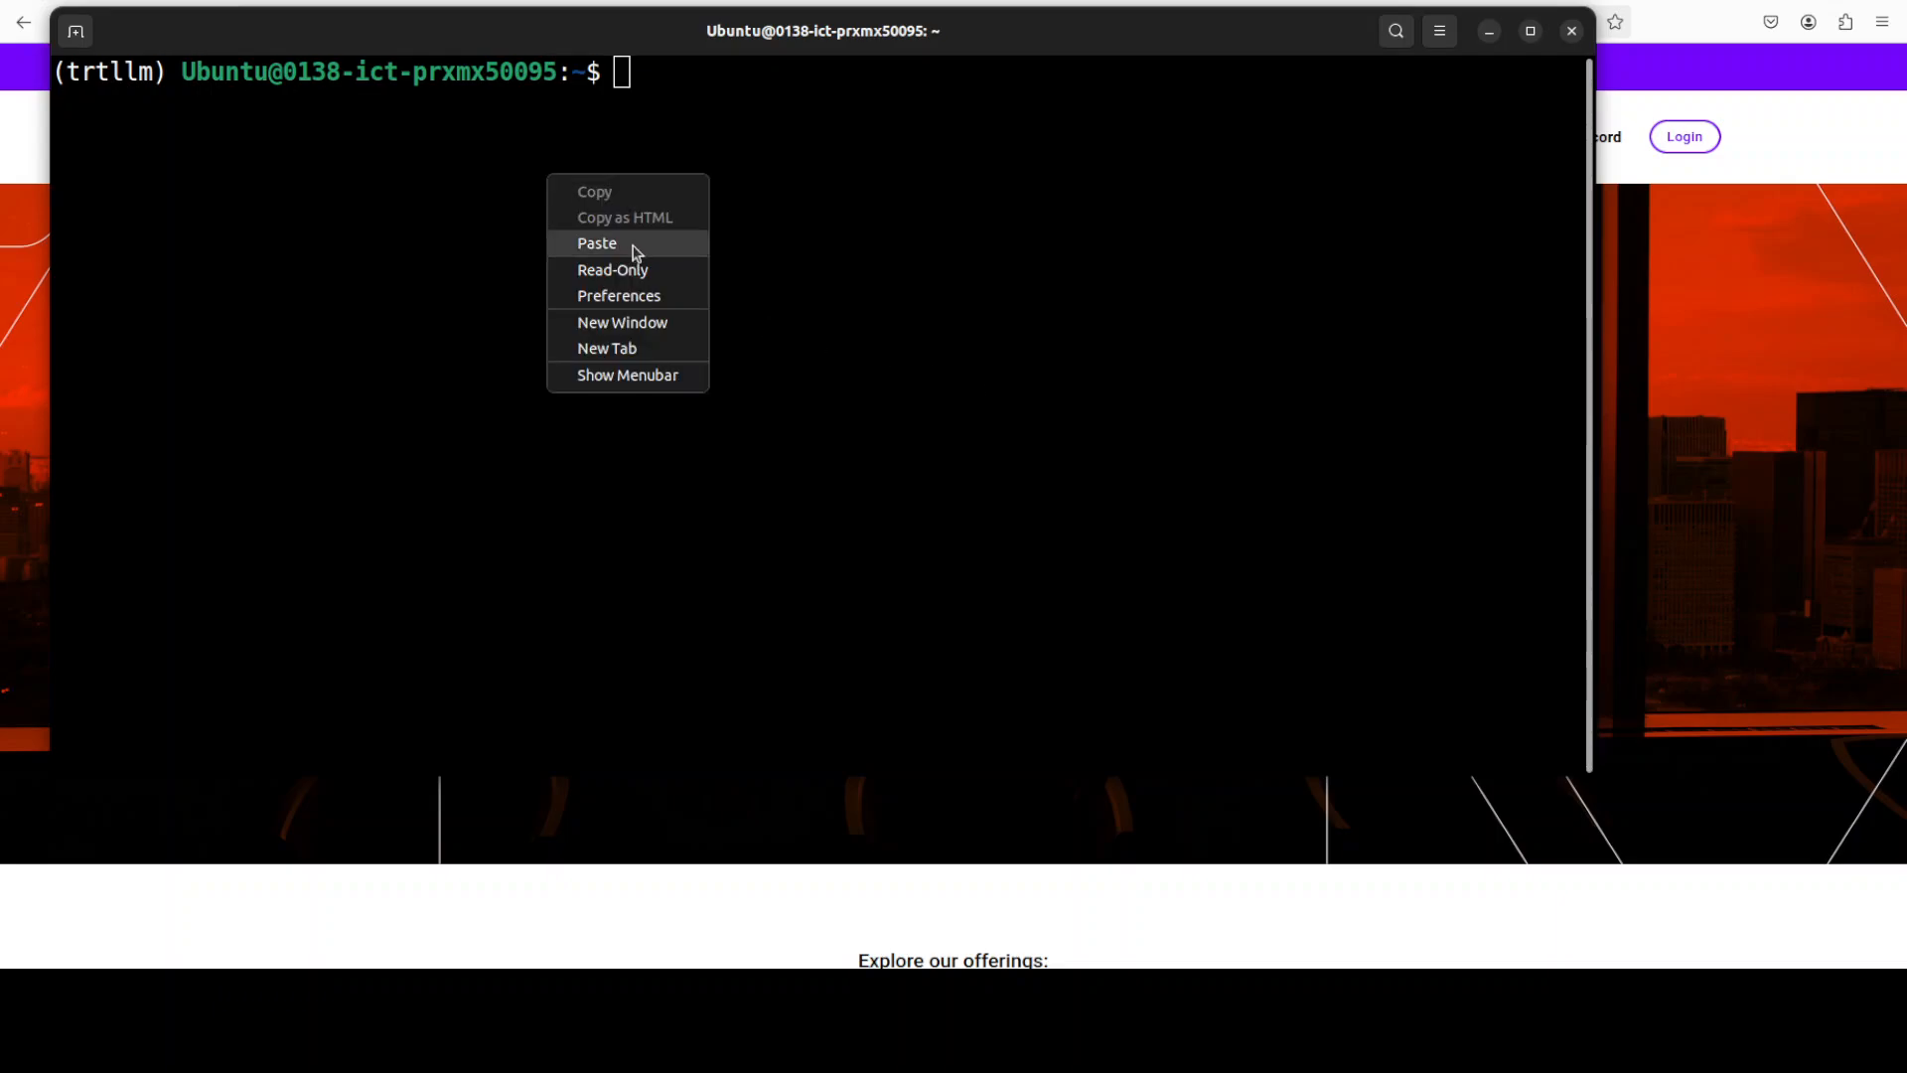
- Paste the trtllm-build command producing the float16 engine in engines/mistral7b-fp16-bs1-seq4k
click(598, 242)
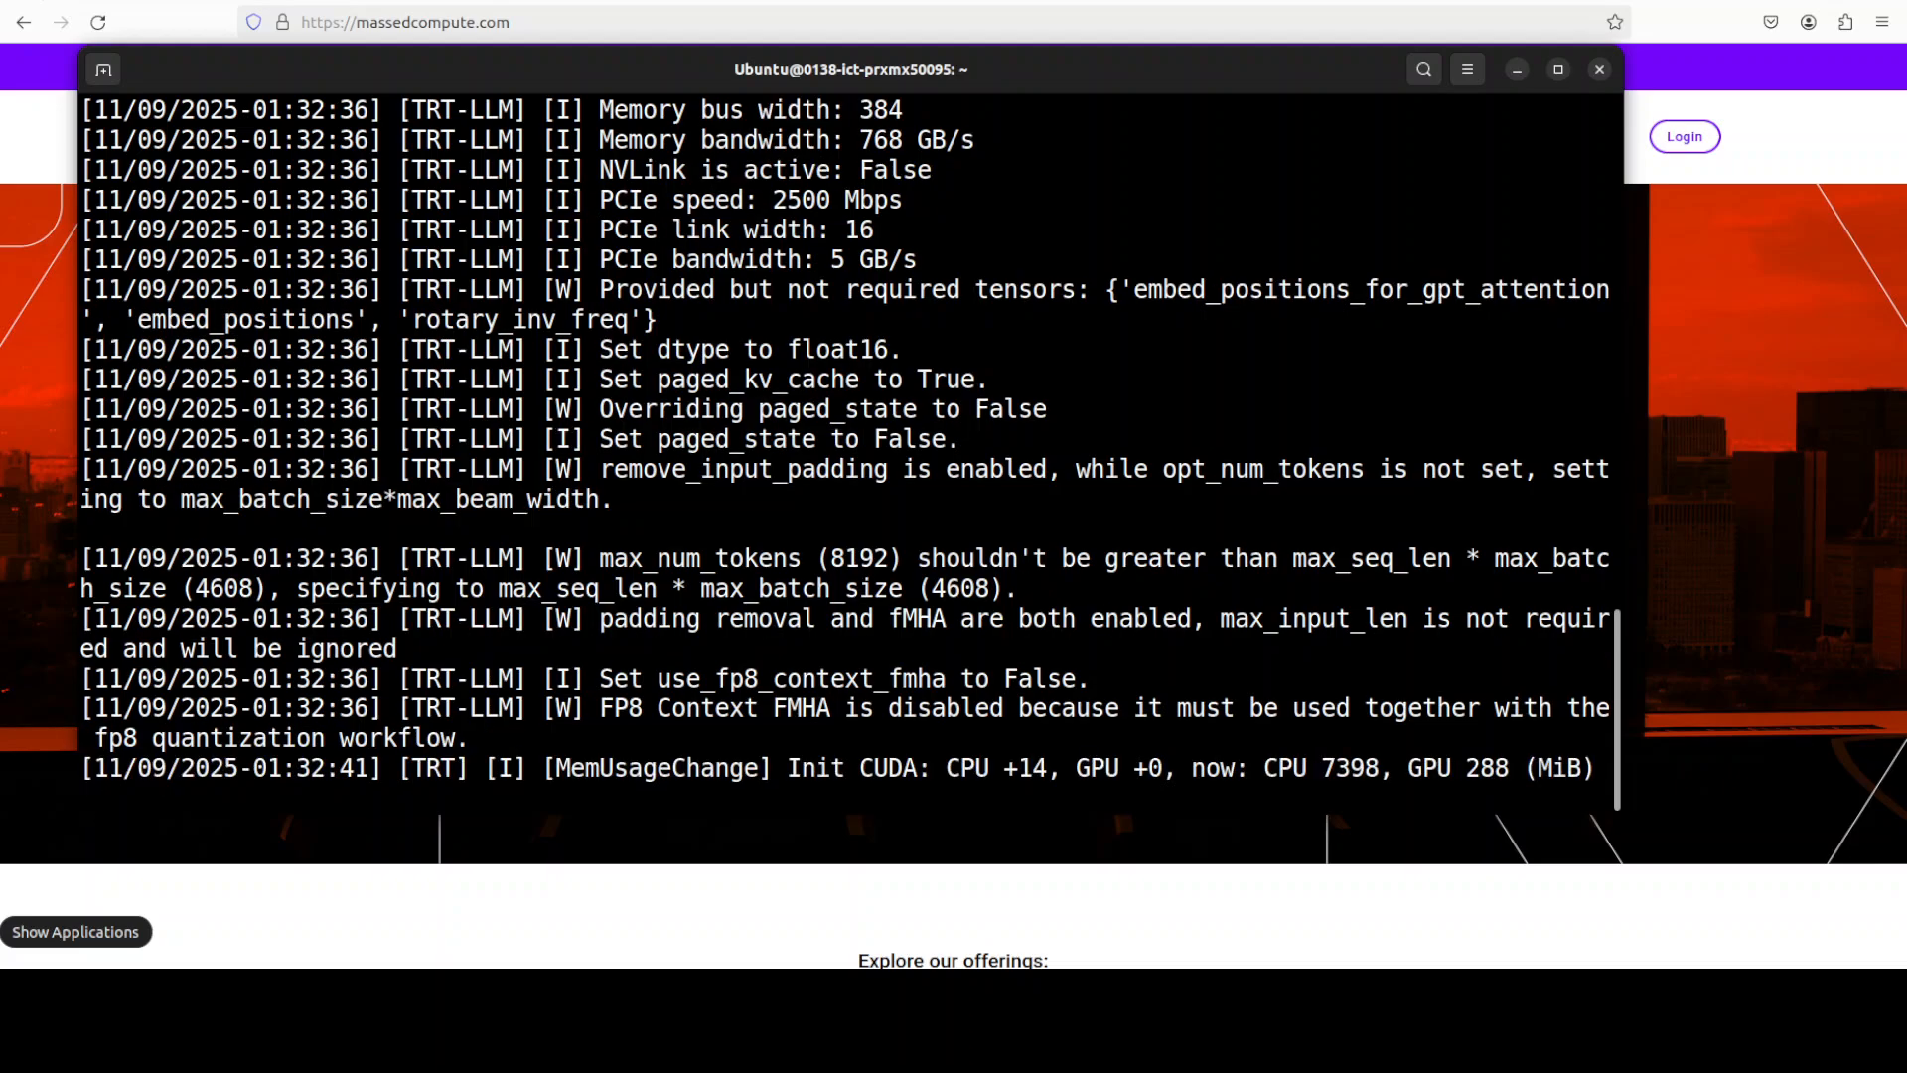
scroll(down, 3)
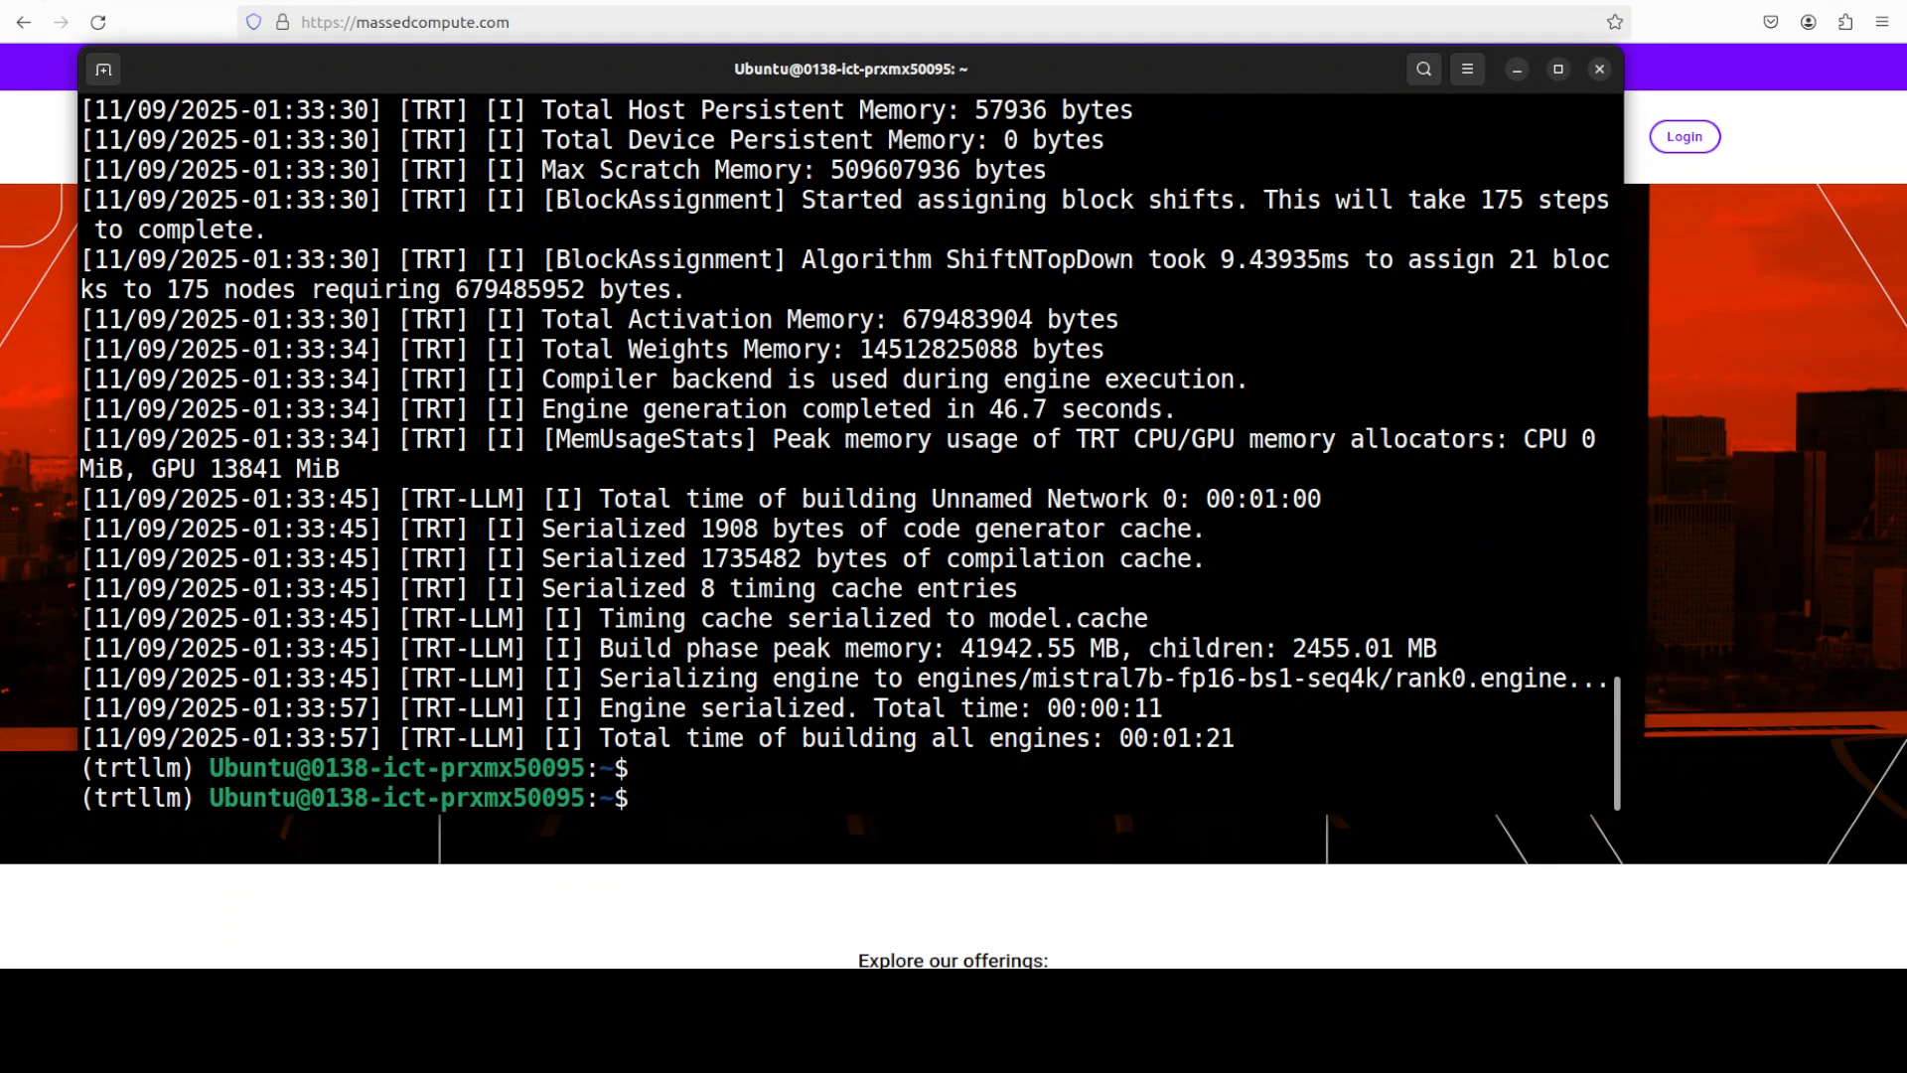
scroll(up, 3)
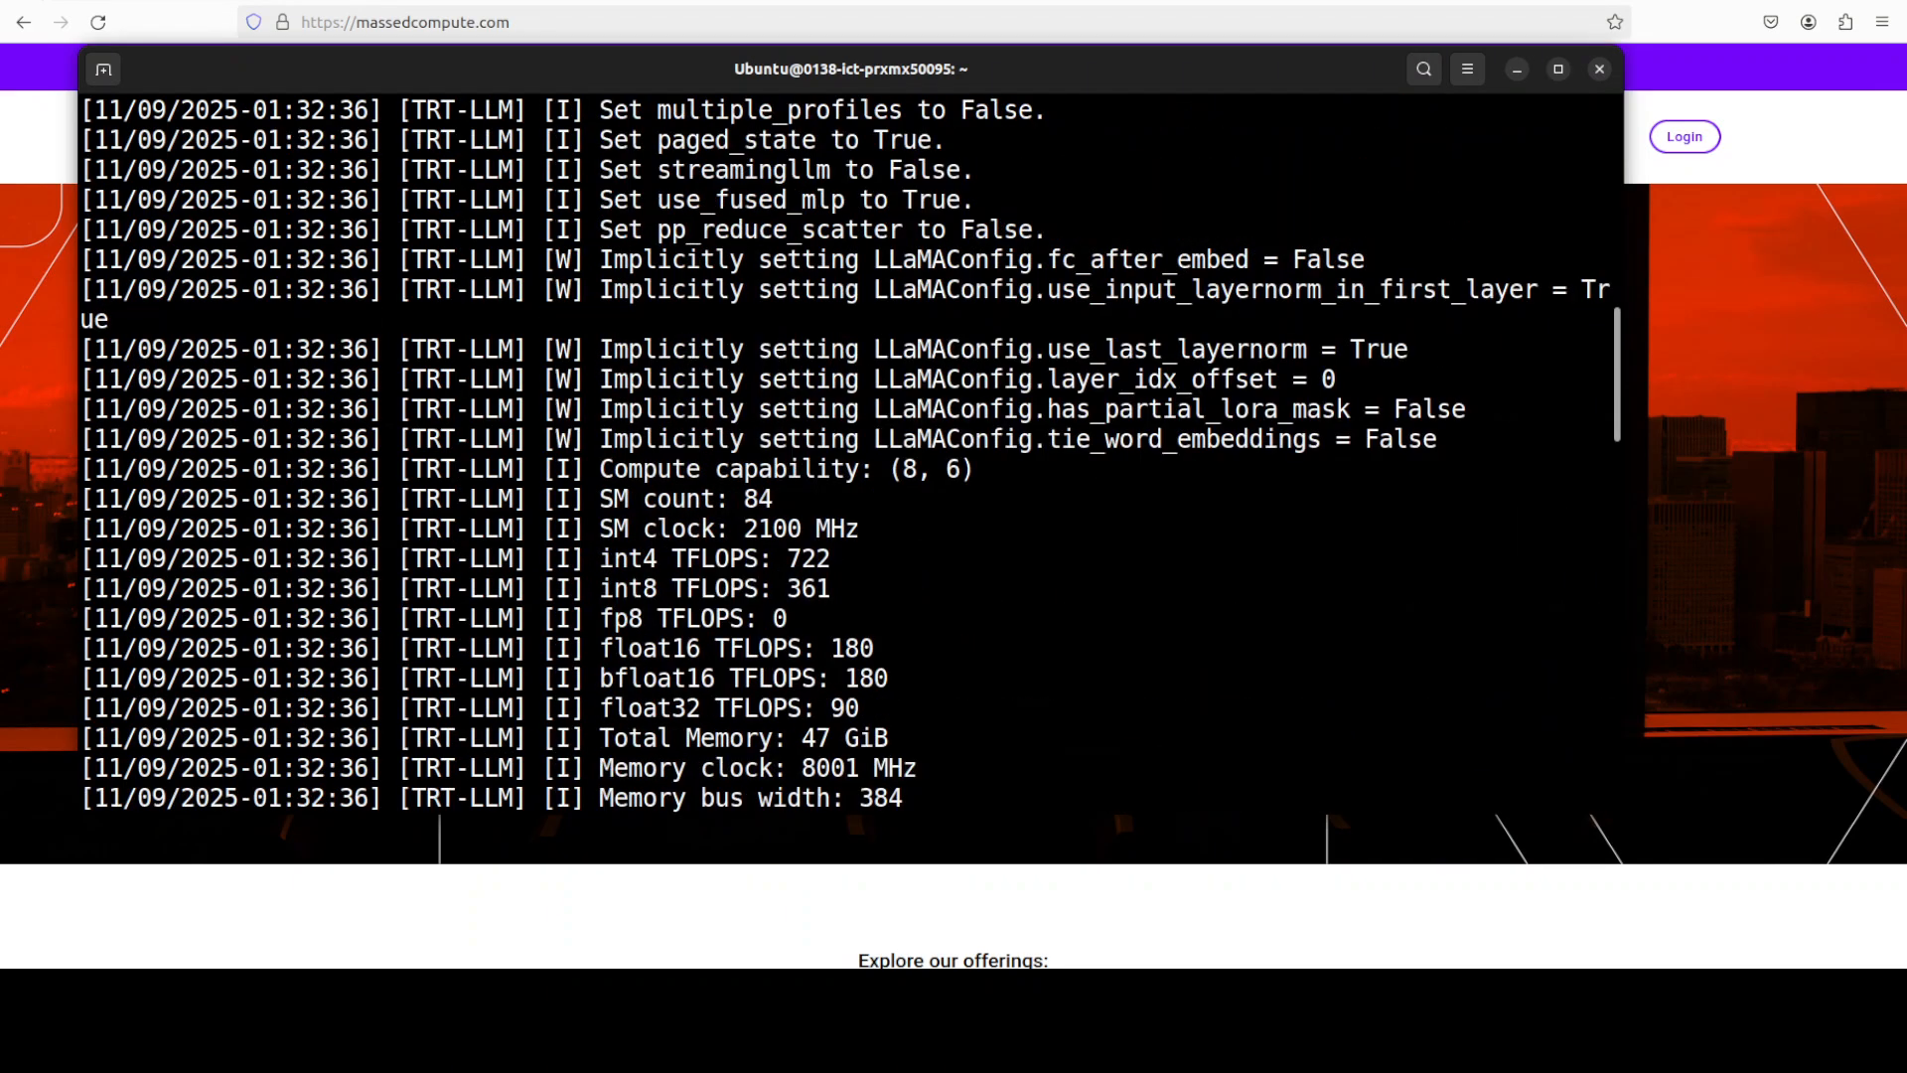
scroll(down, 3)
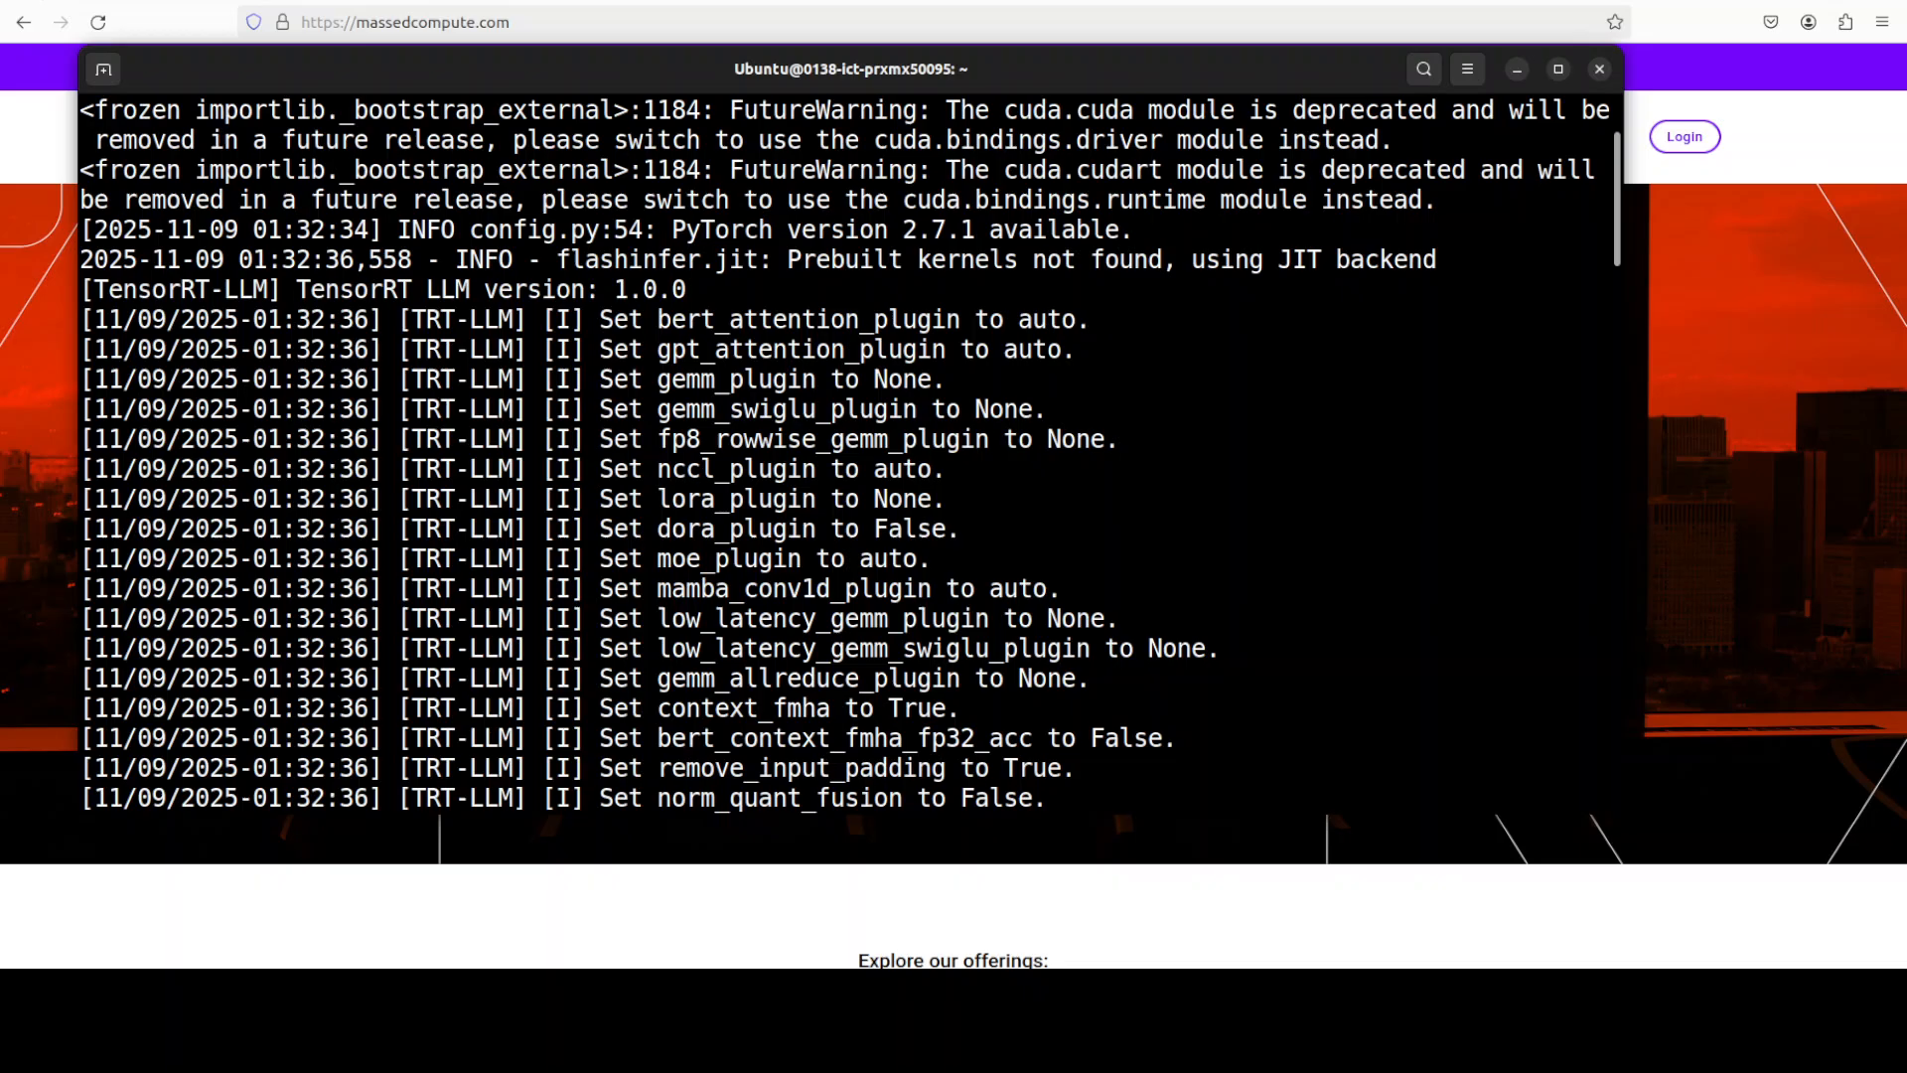
scroll(down, 3)
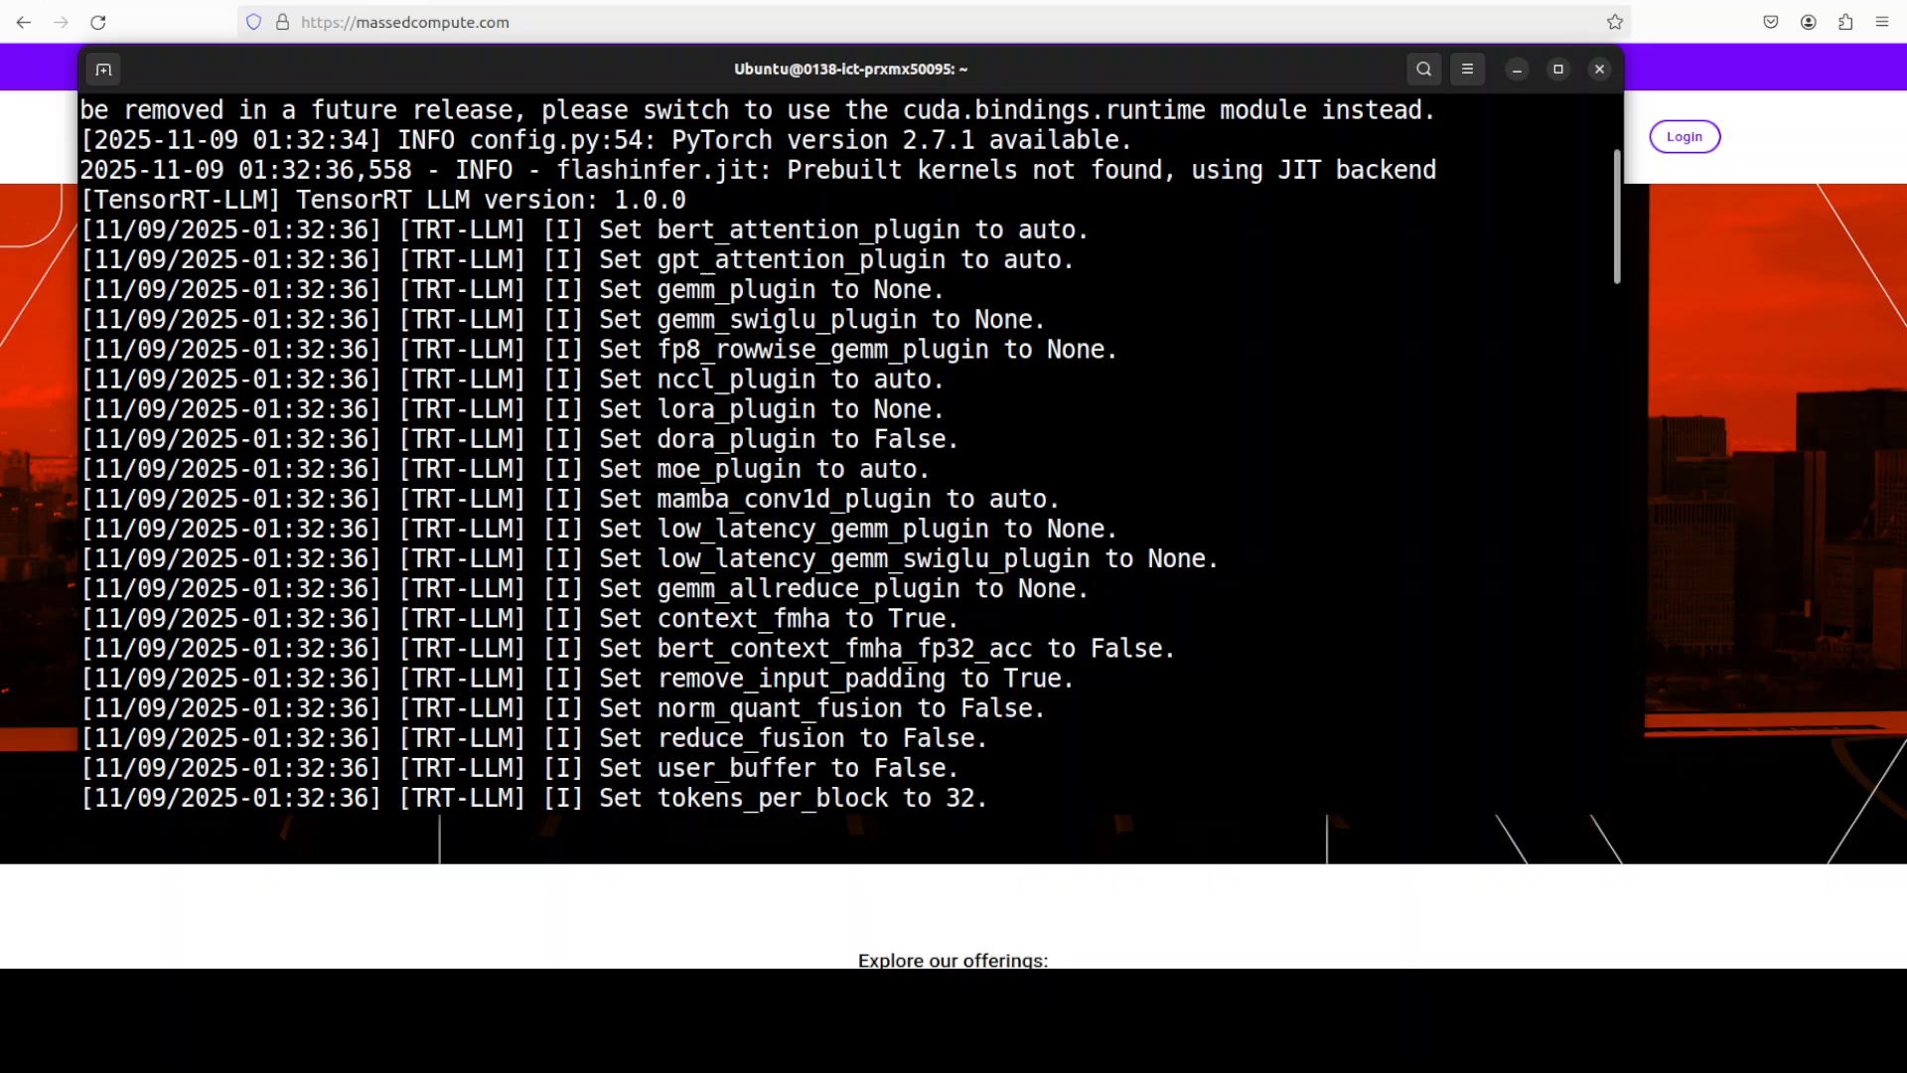
scroll(down, 3)
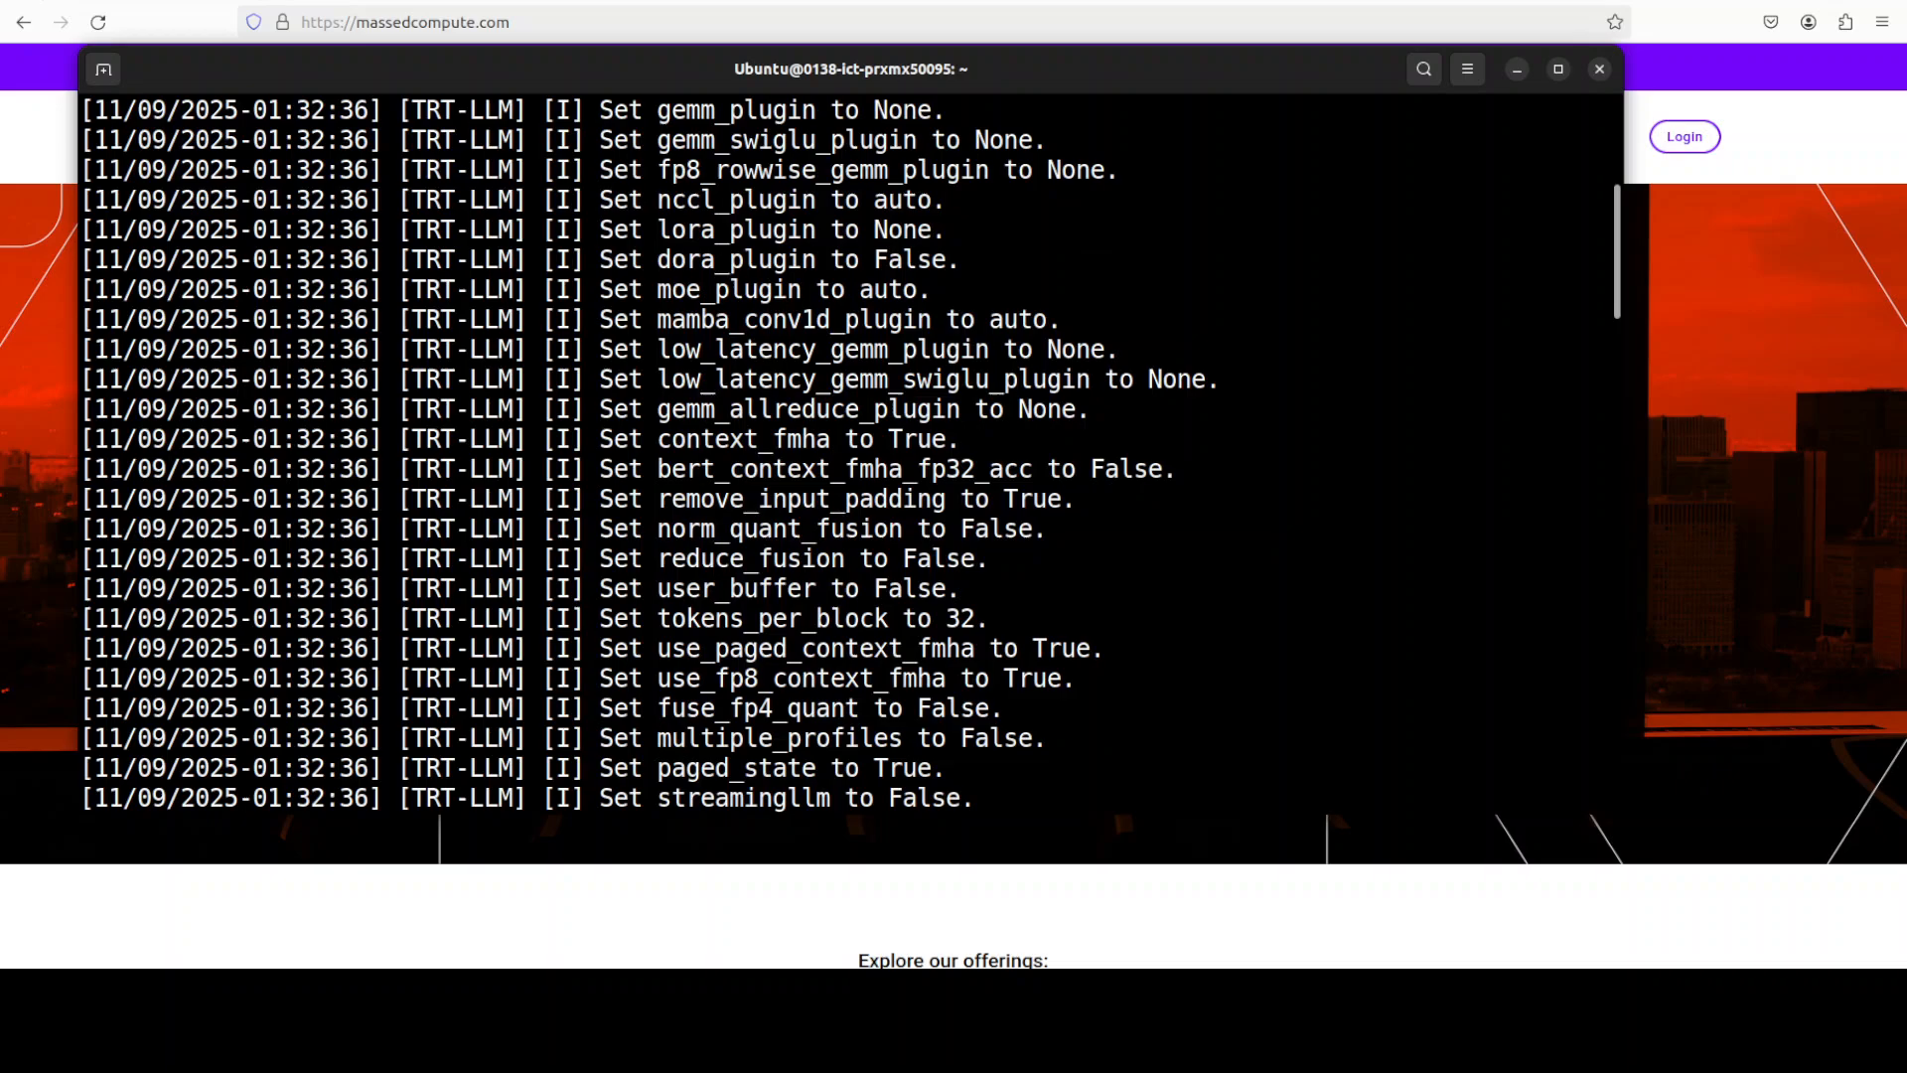
scroll(down, 3)
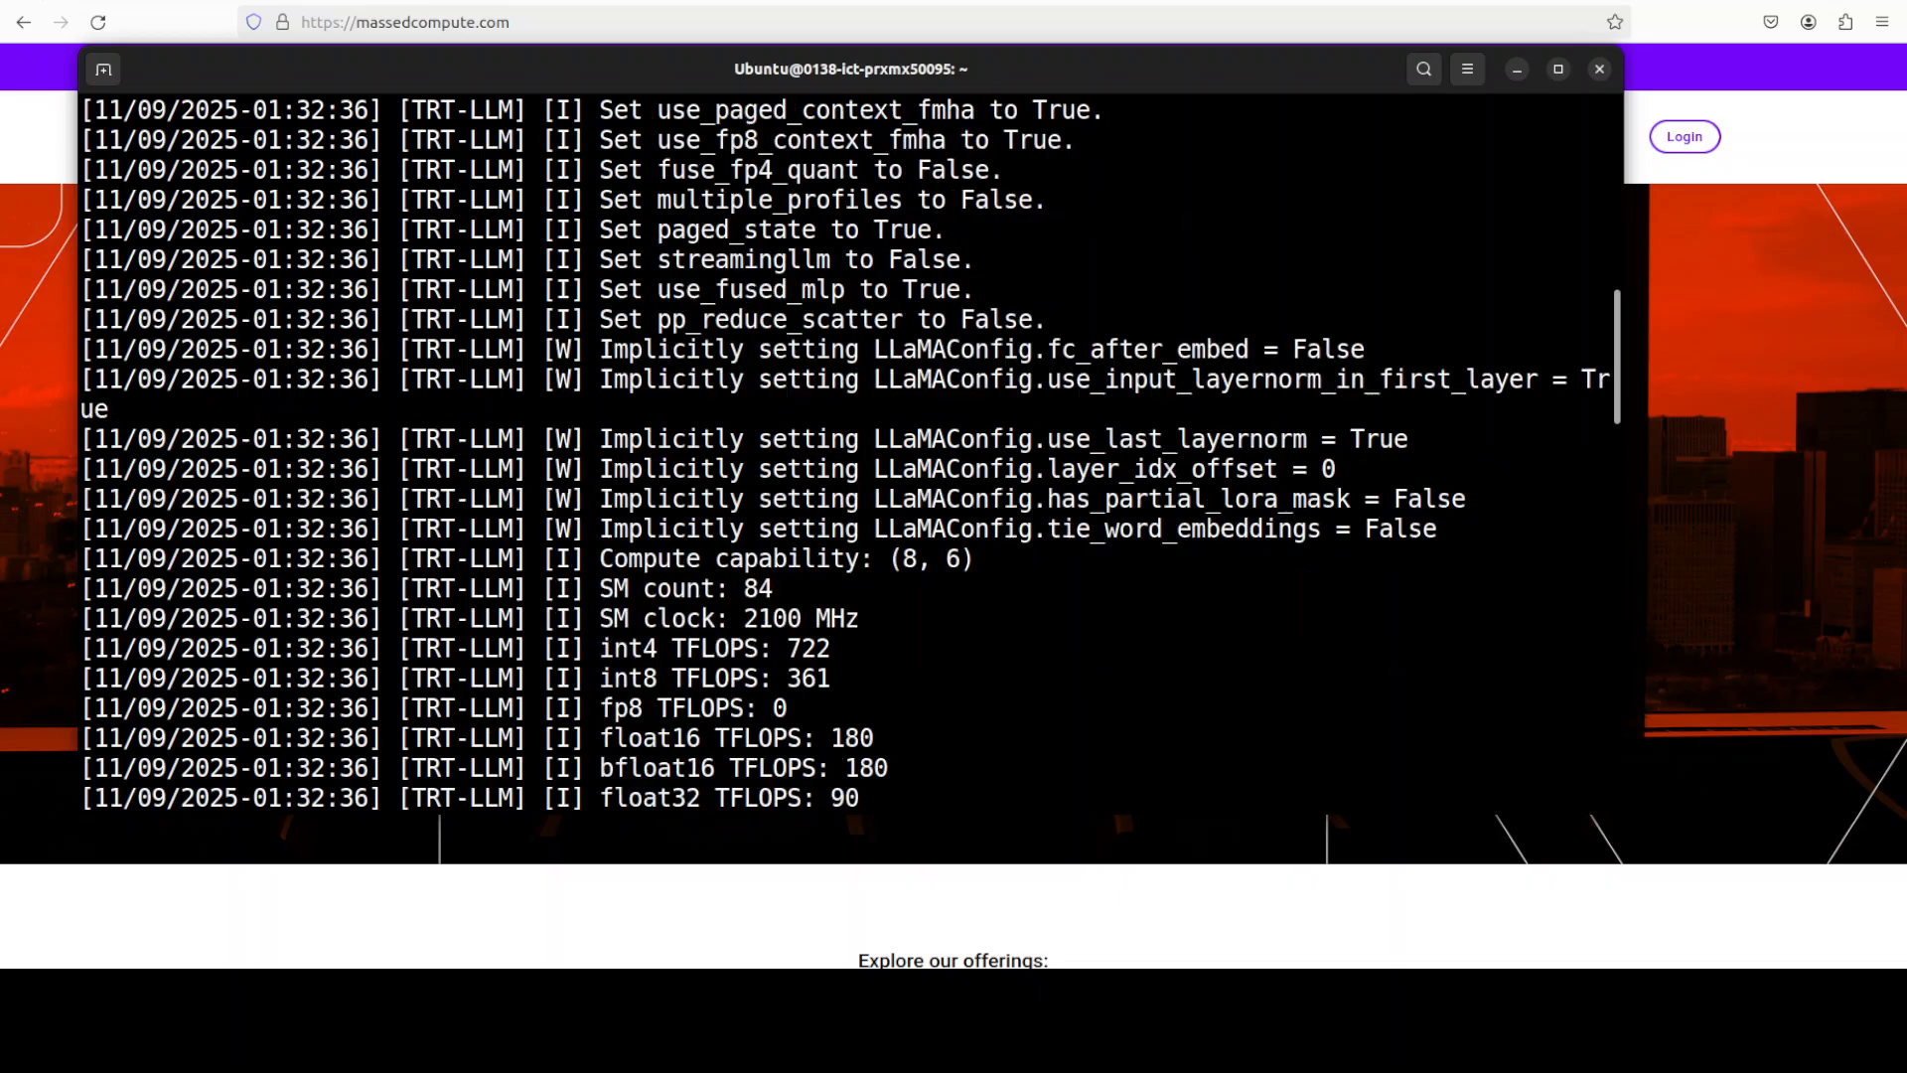
scroll(down, 3)
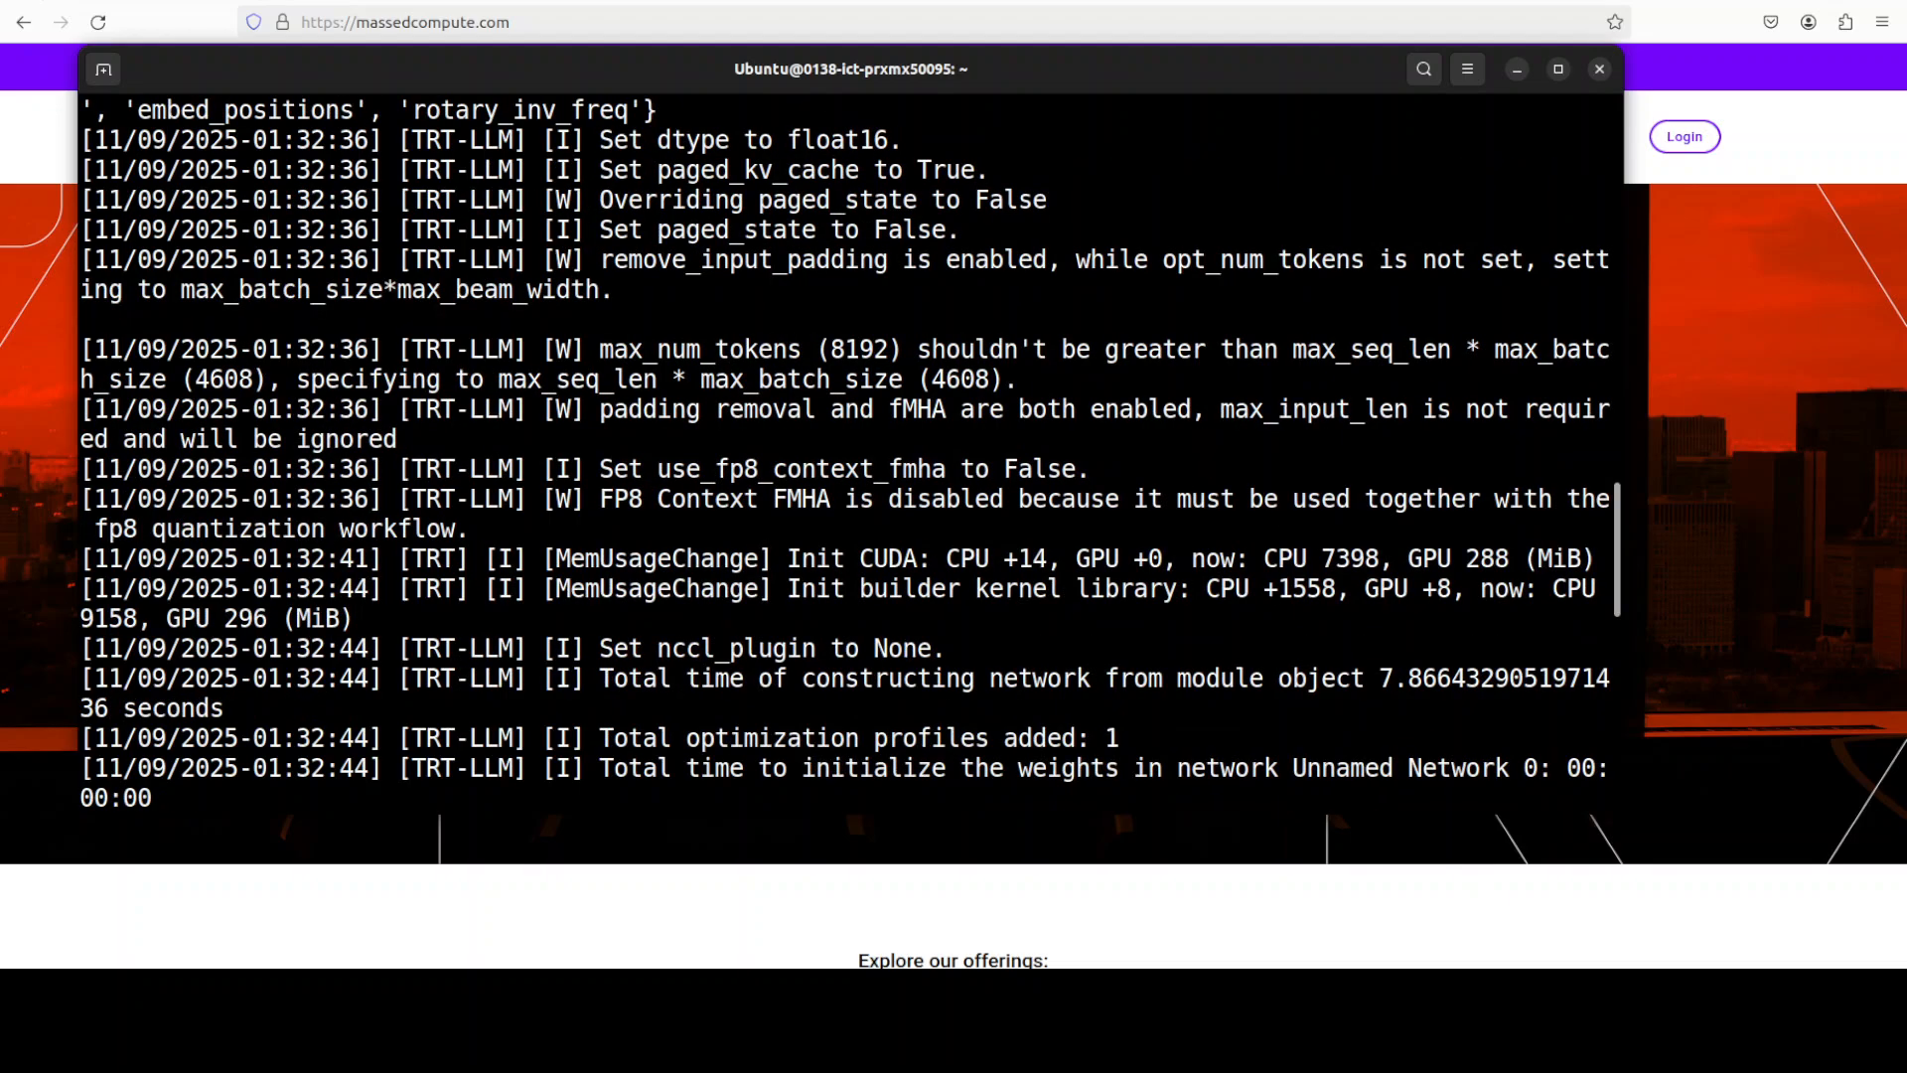
scroll(down, 3)
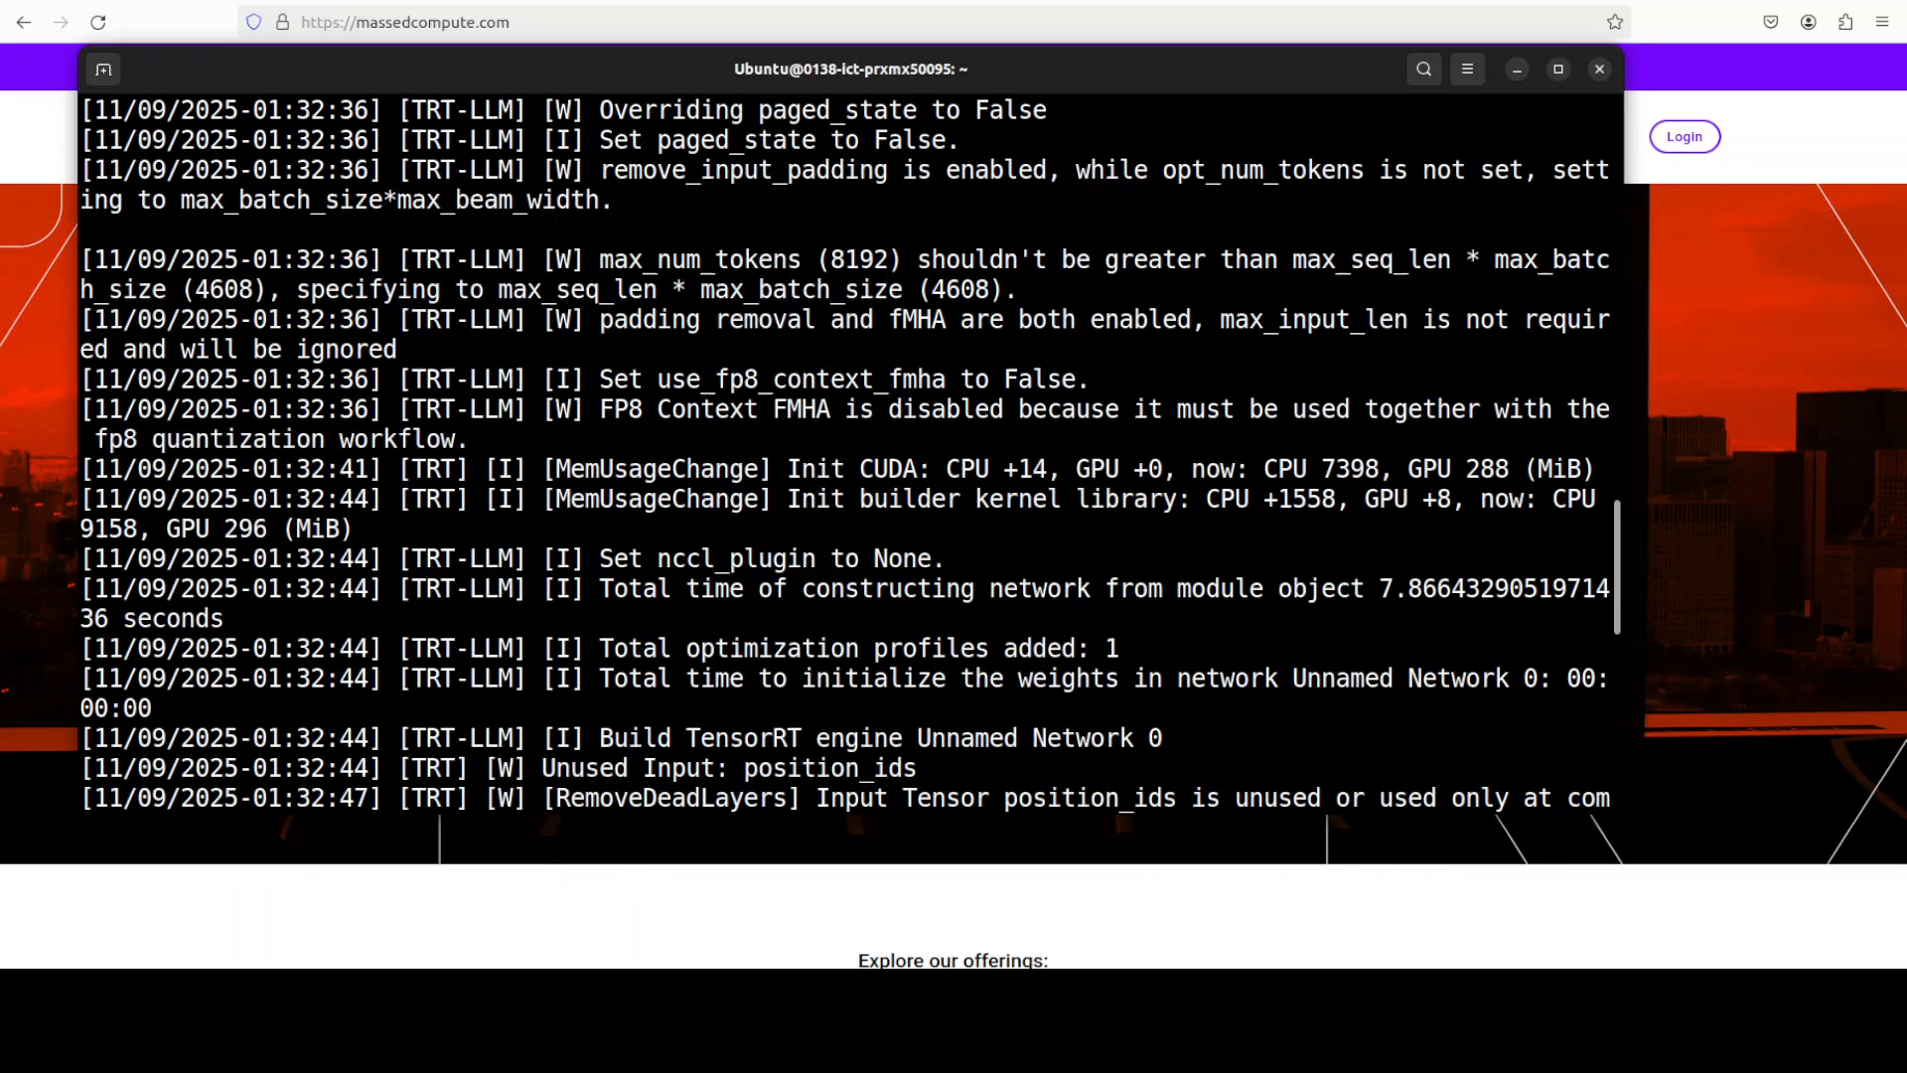
scroll(down, 3)
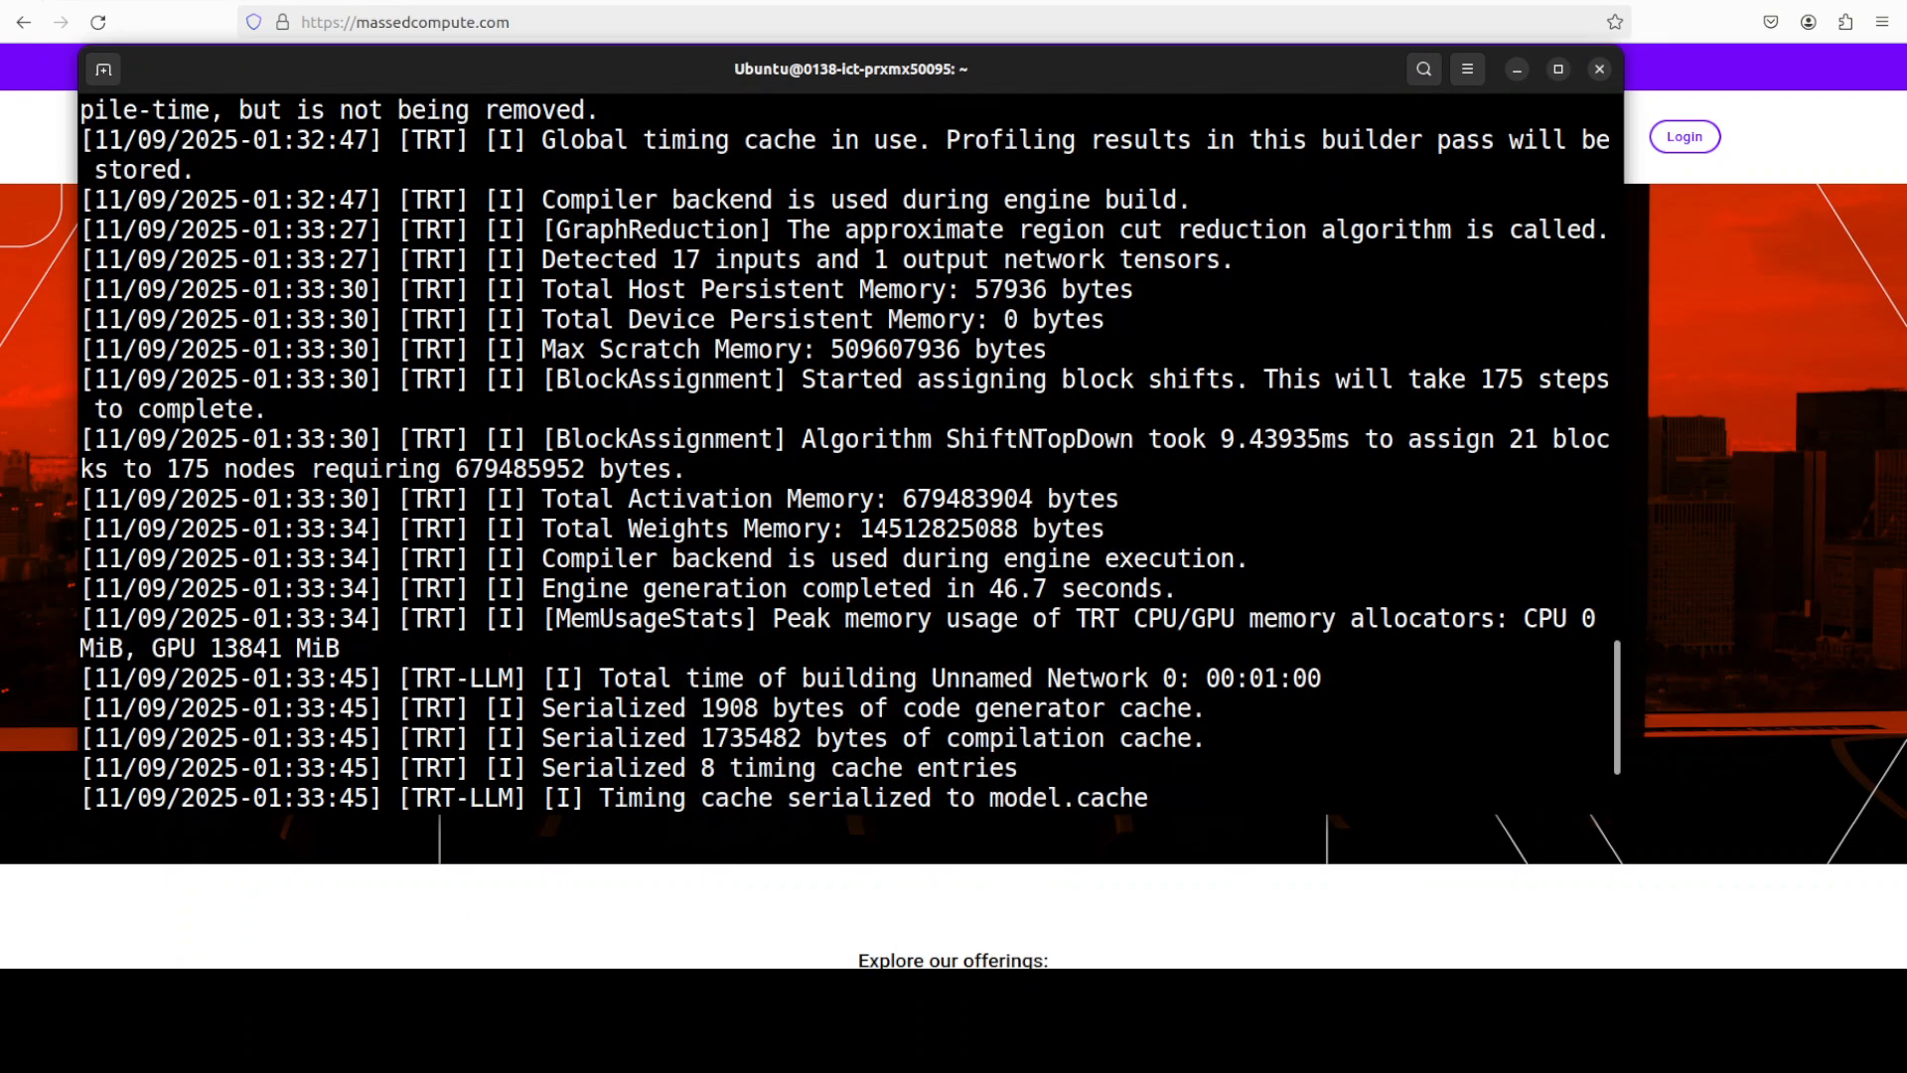
scroll(down, 3)
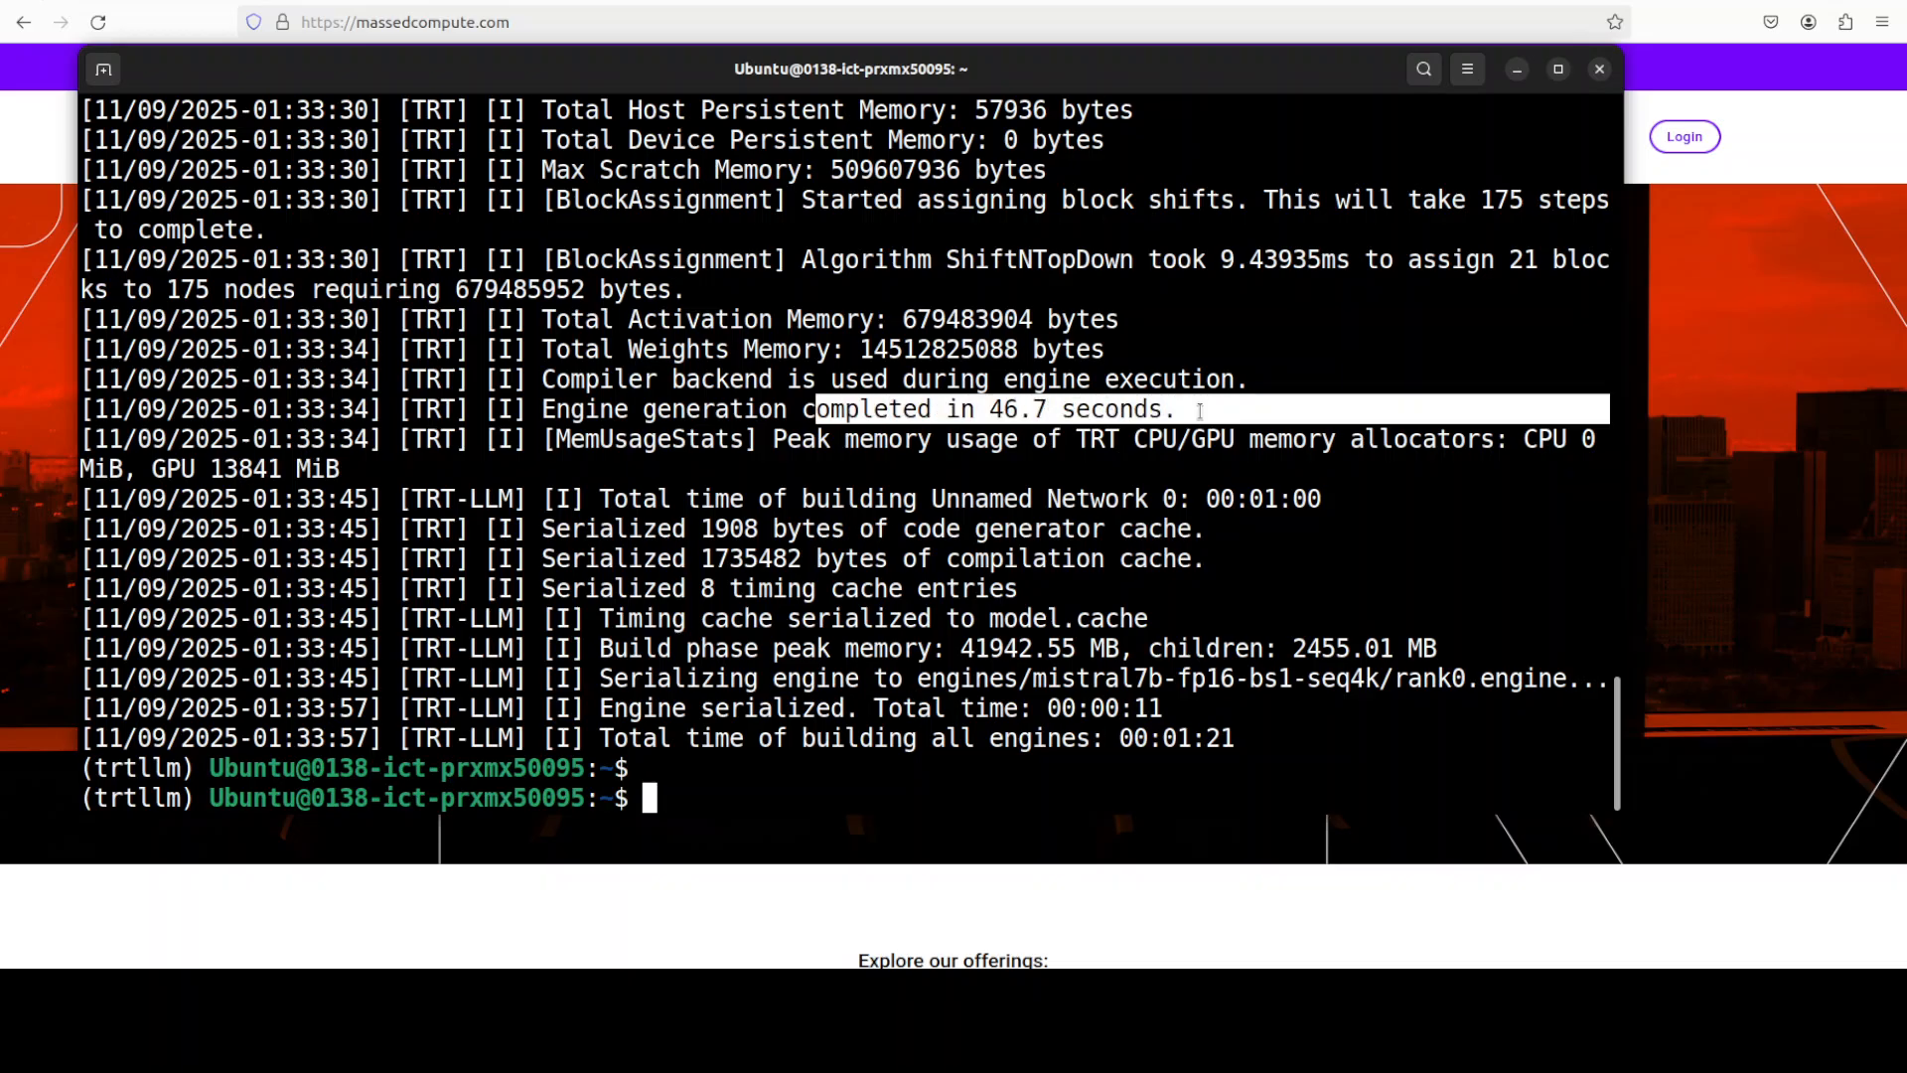
mouse_move(1015, 523)
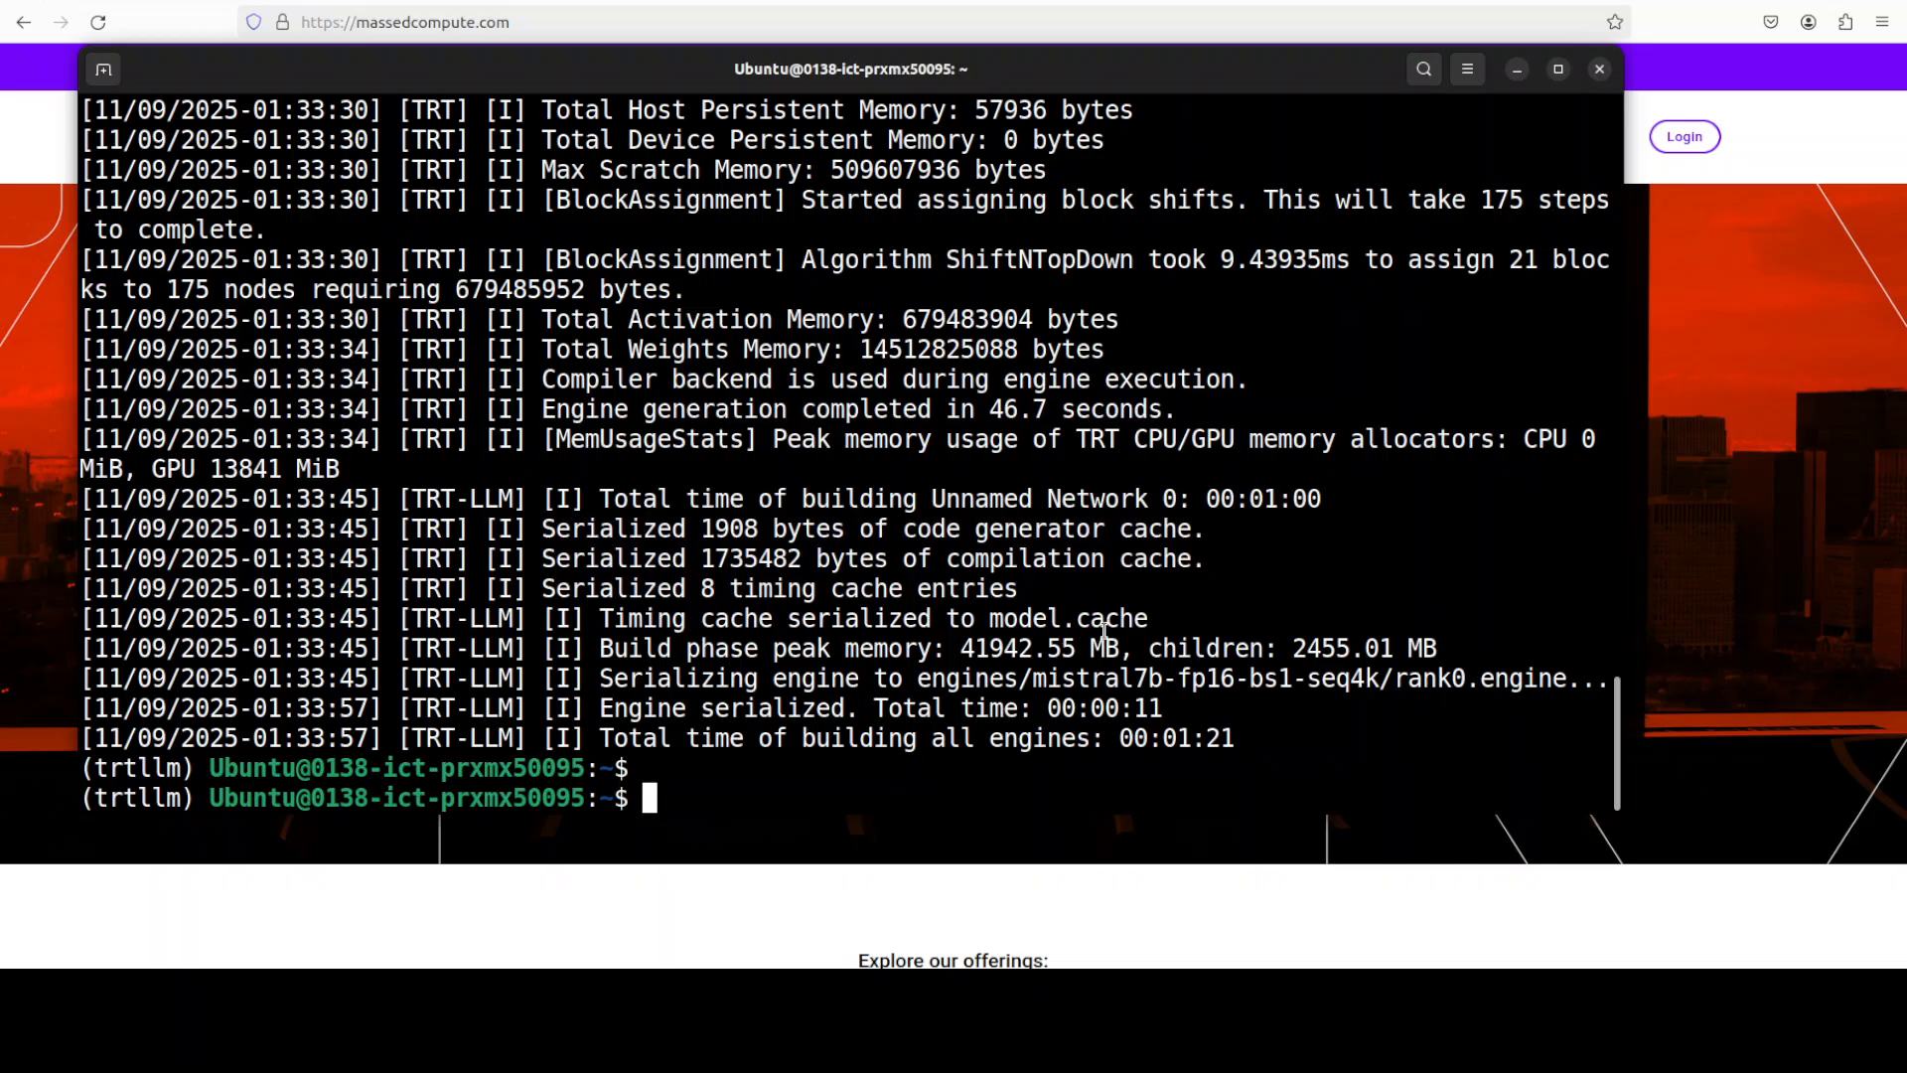
mouse_move(876, 534)
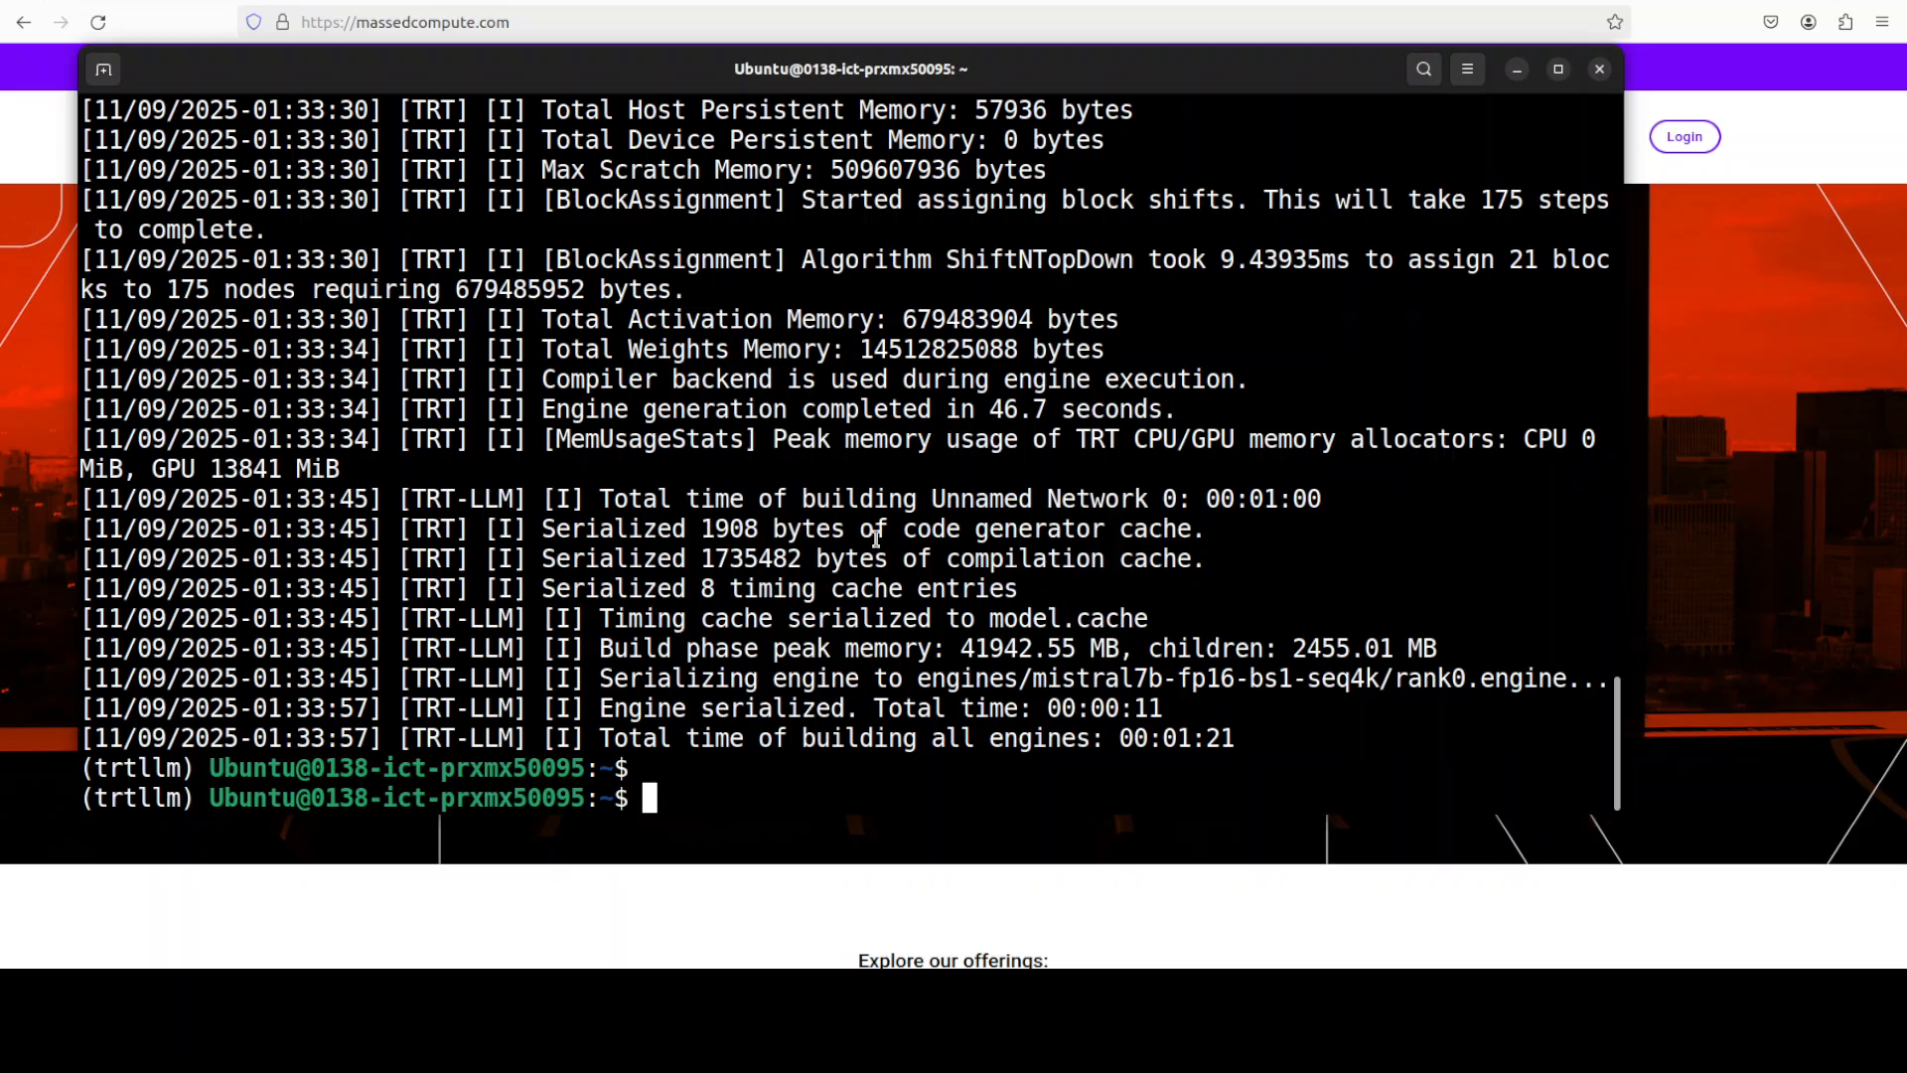
mouse_move(874, 535)
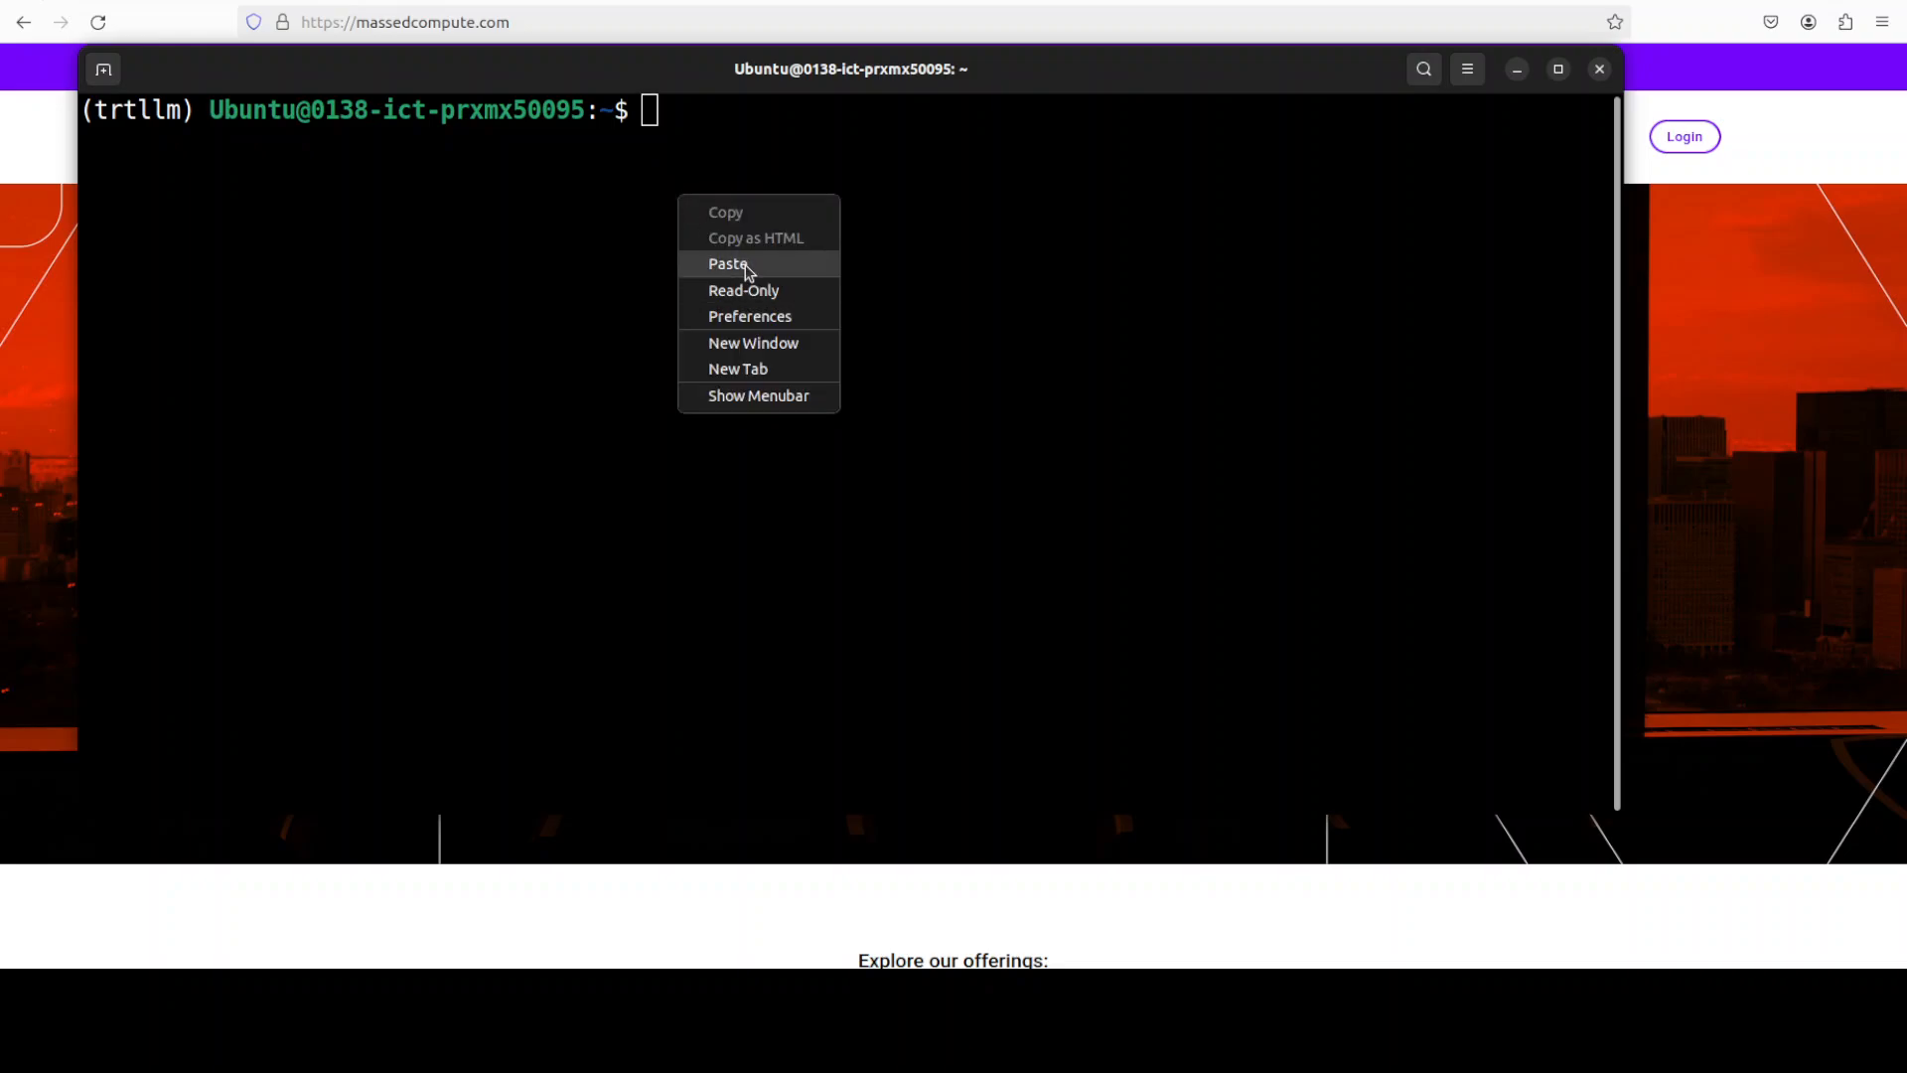
- Paste the copied serving command at the fresh prompt after clearing the build output
click(727, 263)
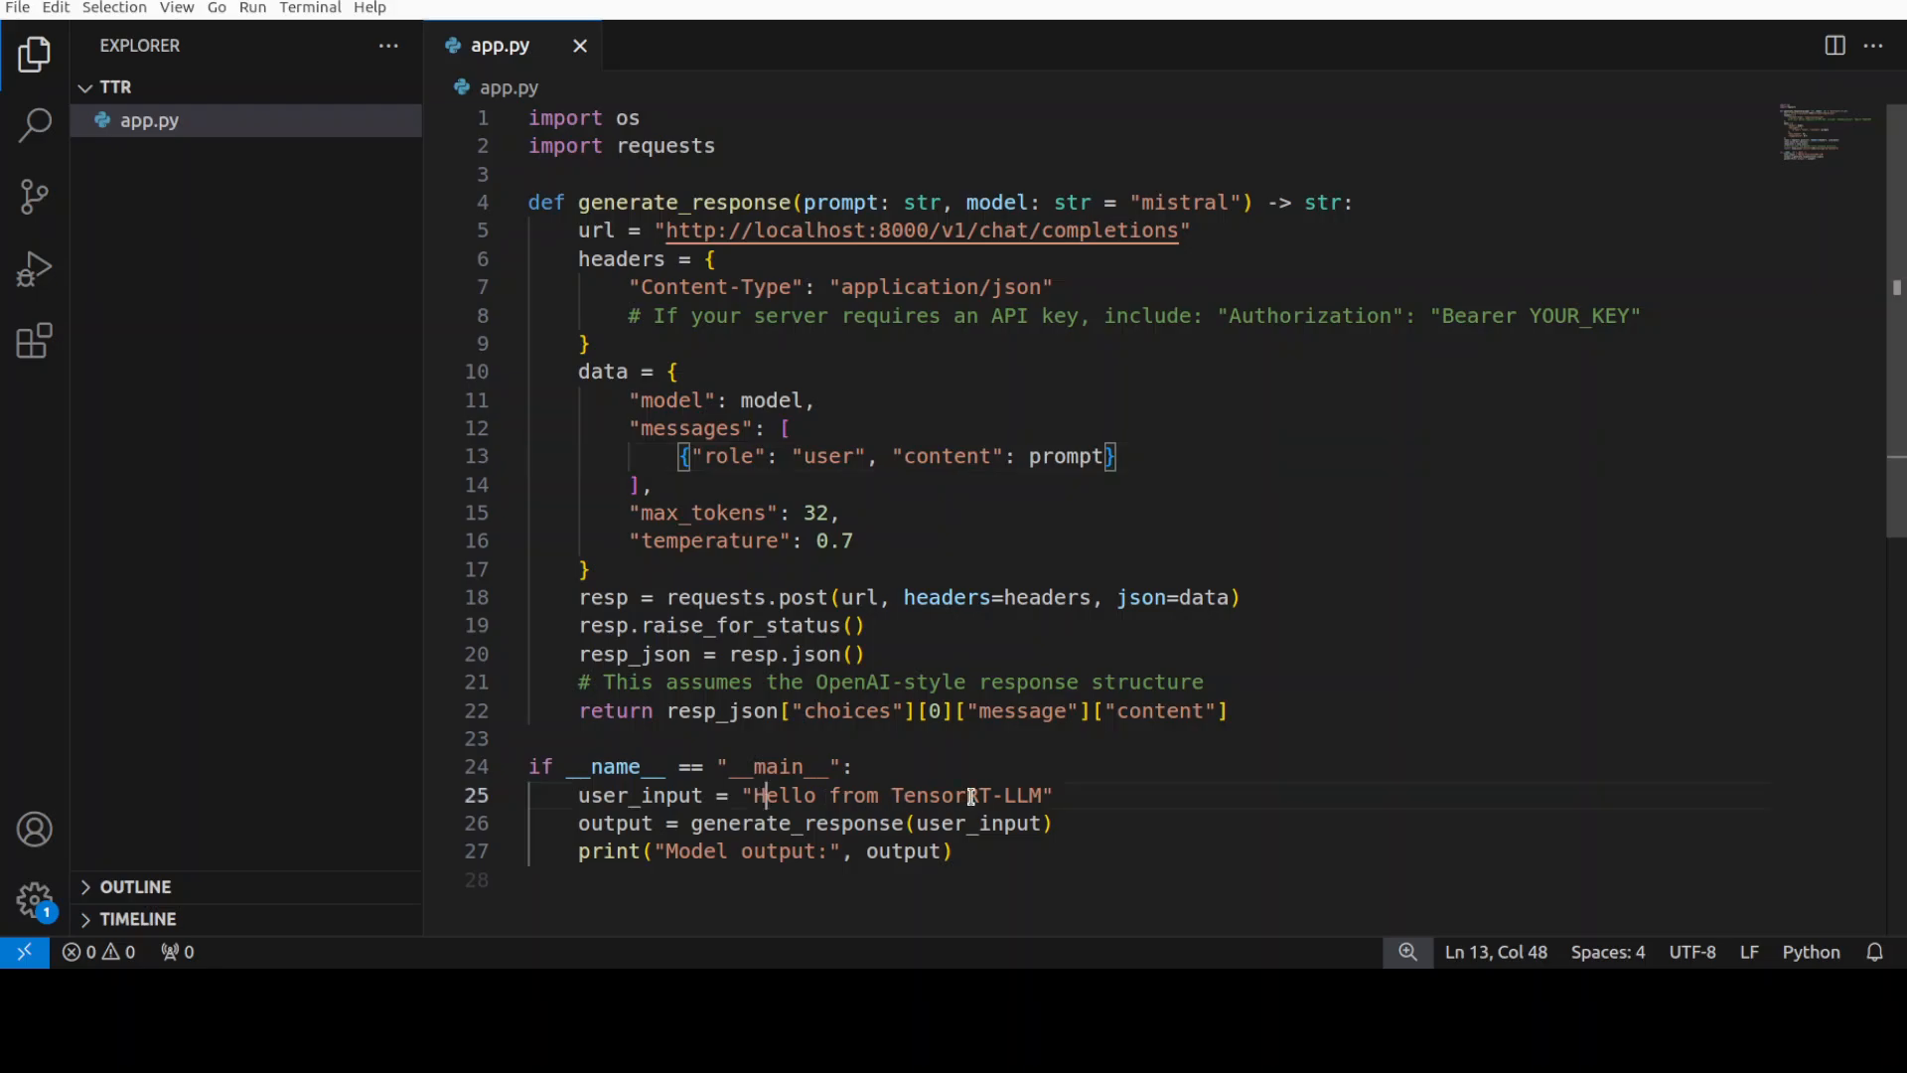
- Select a span in app.py, the client posting to the local port-8000 chat completions endpoint
drag(762, 794, 999, 794)
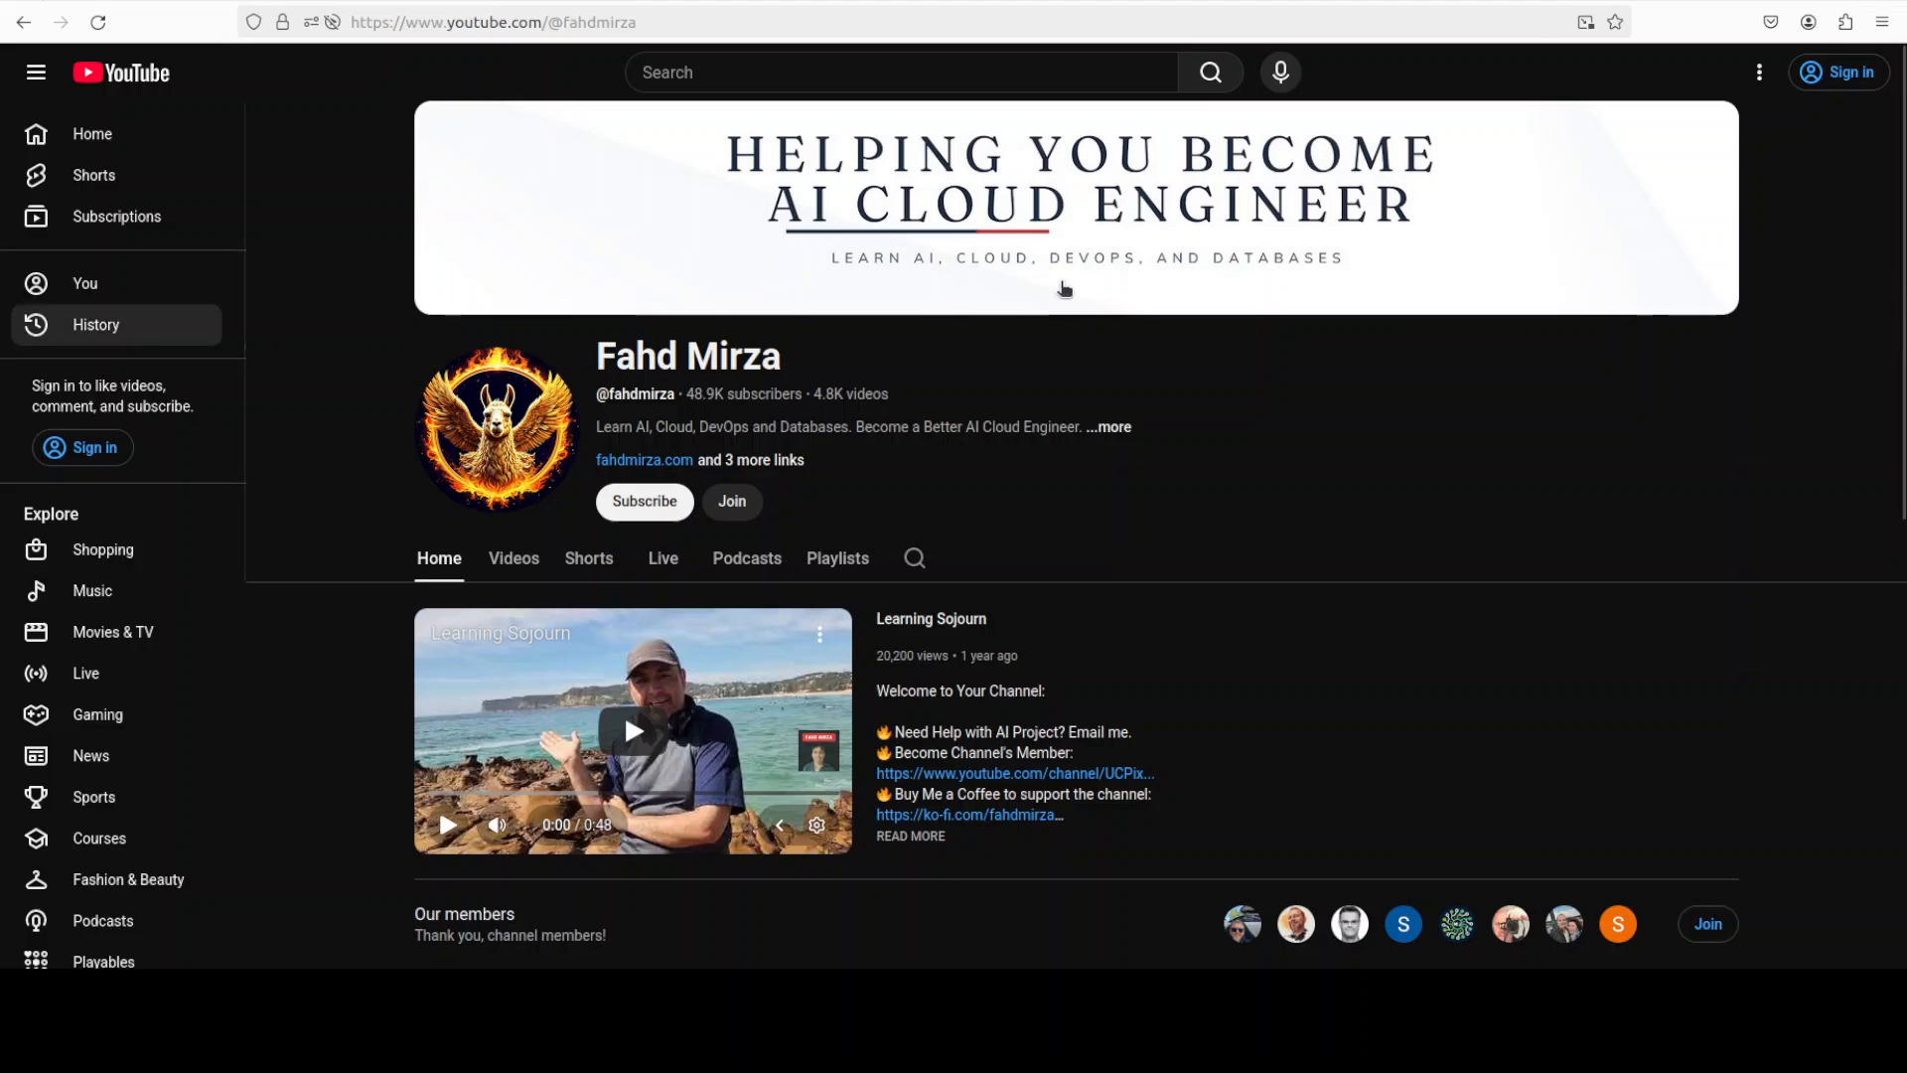
mouse_move(1381, 512)
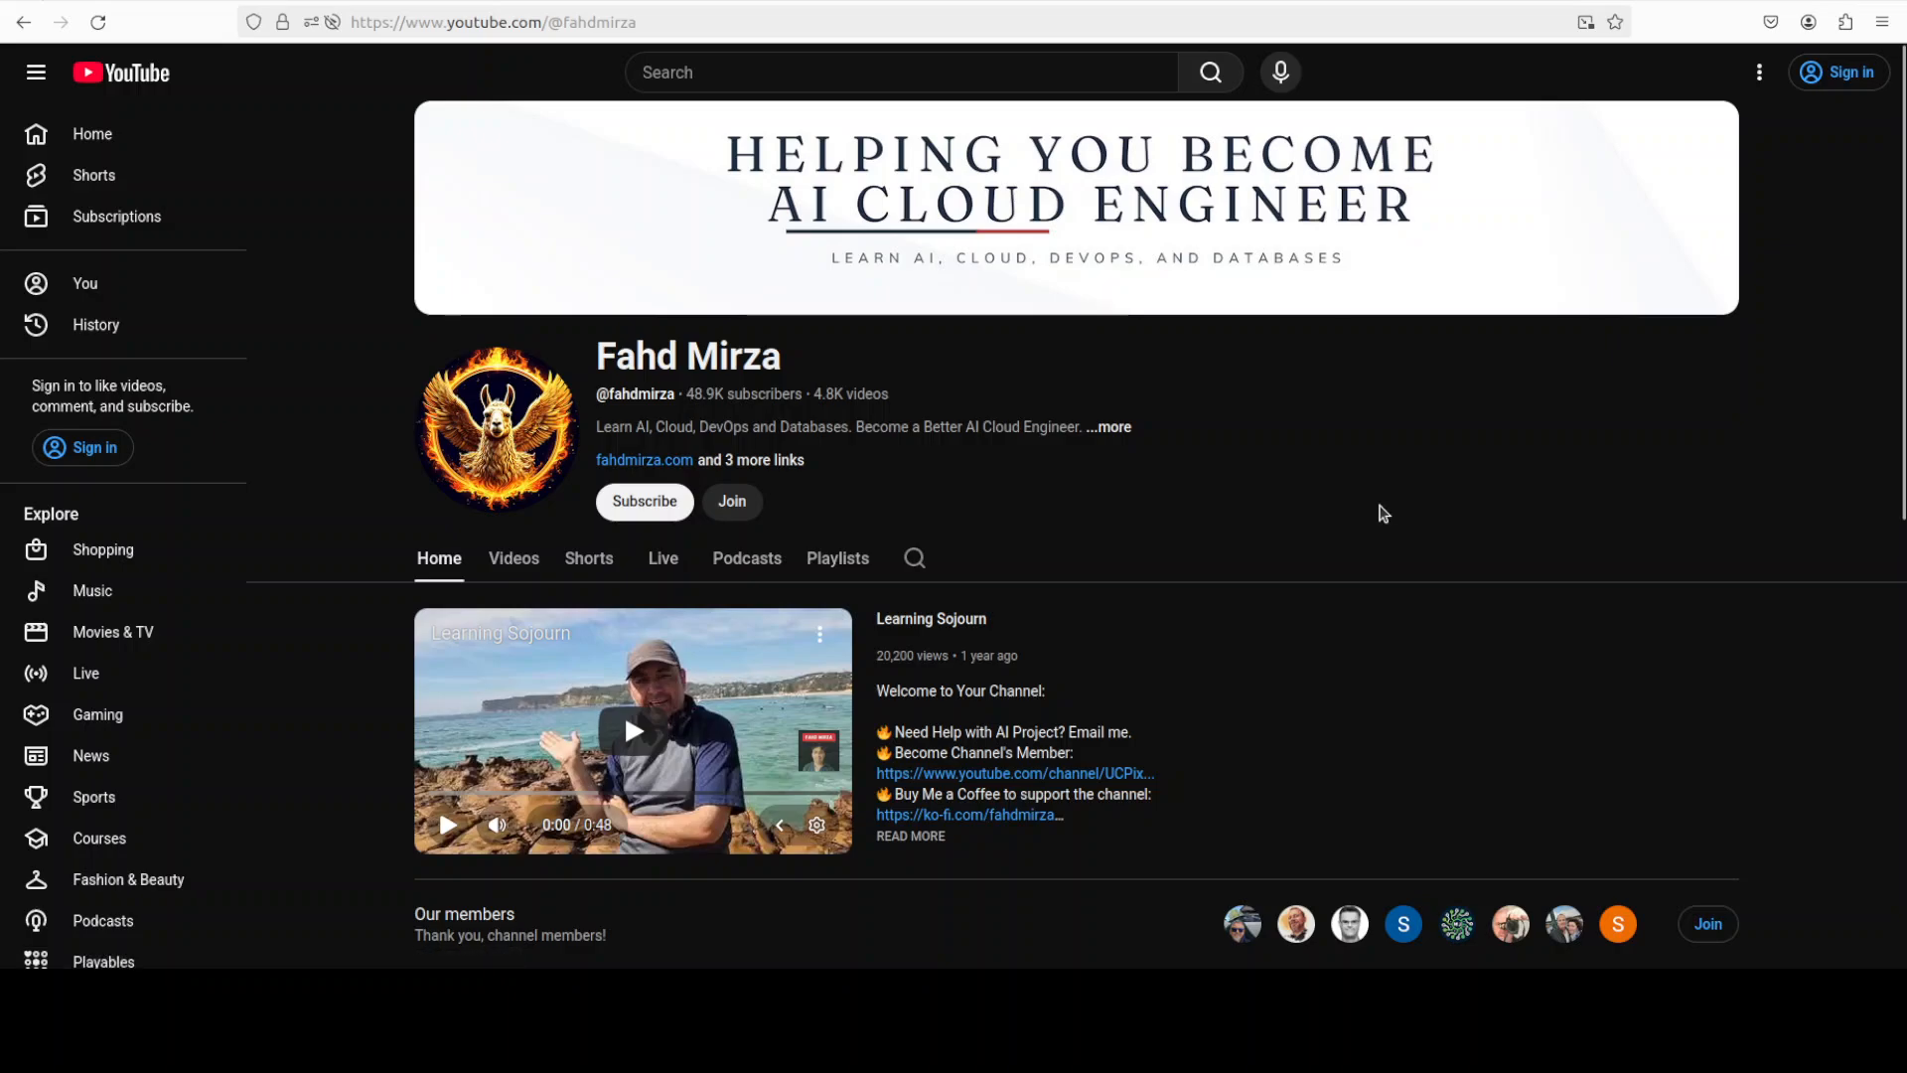